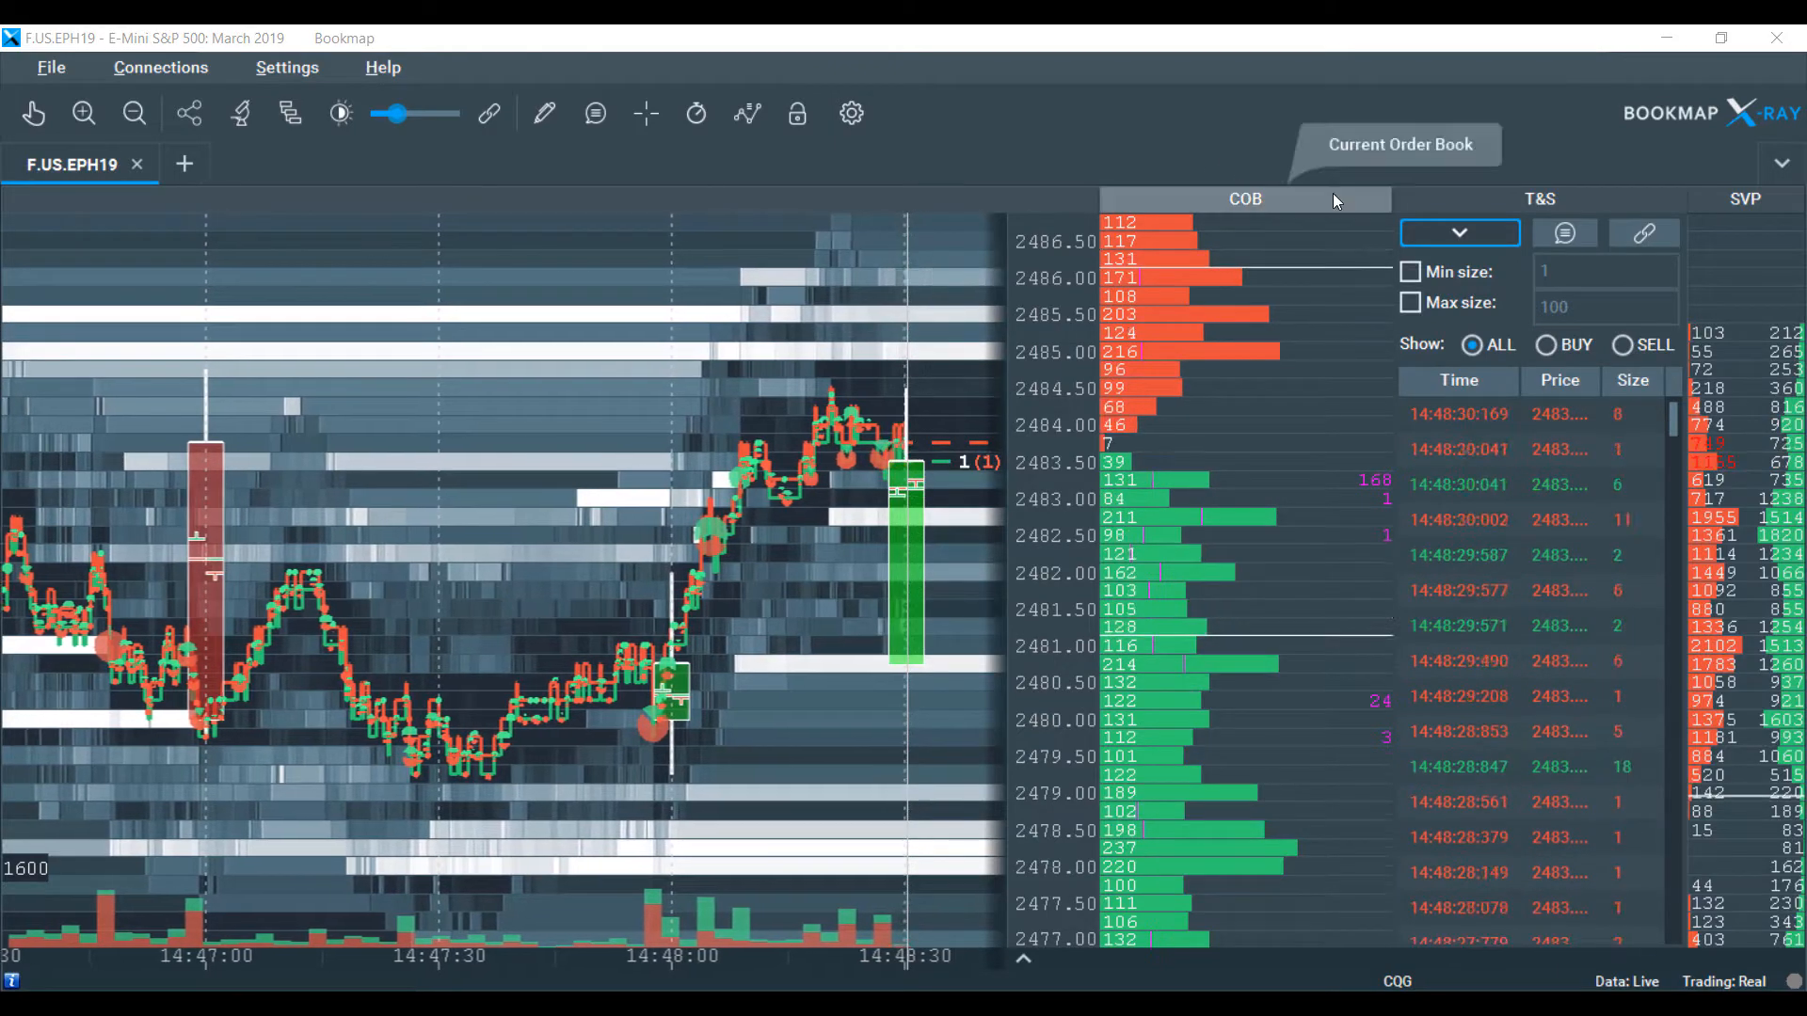
mouse_move(1745, 200)
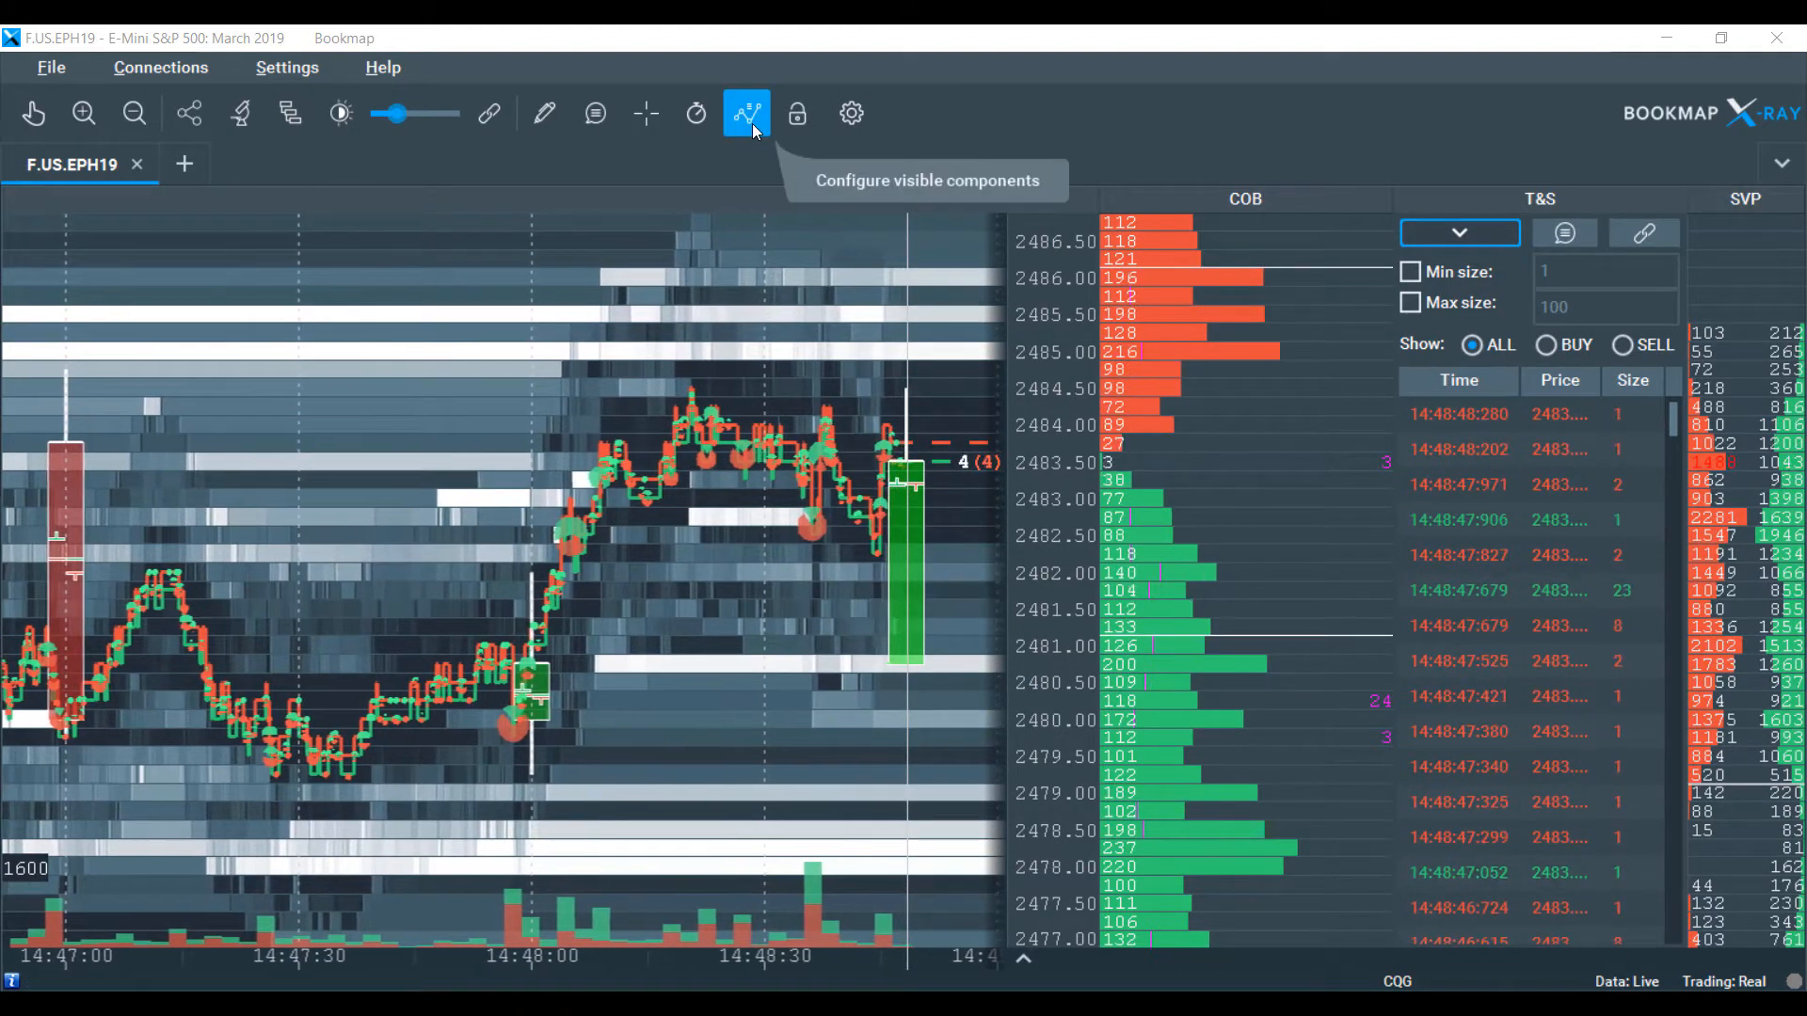
Switch the ladder-side column from quotes delta back to Current Order Book.
click(746, 113)
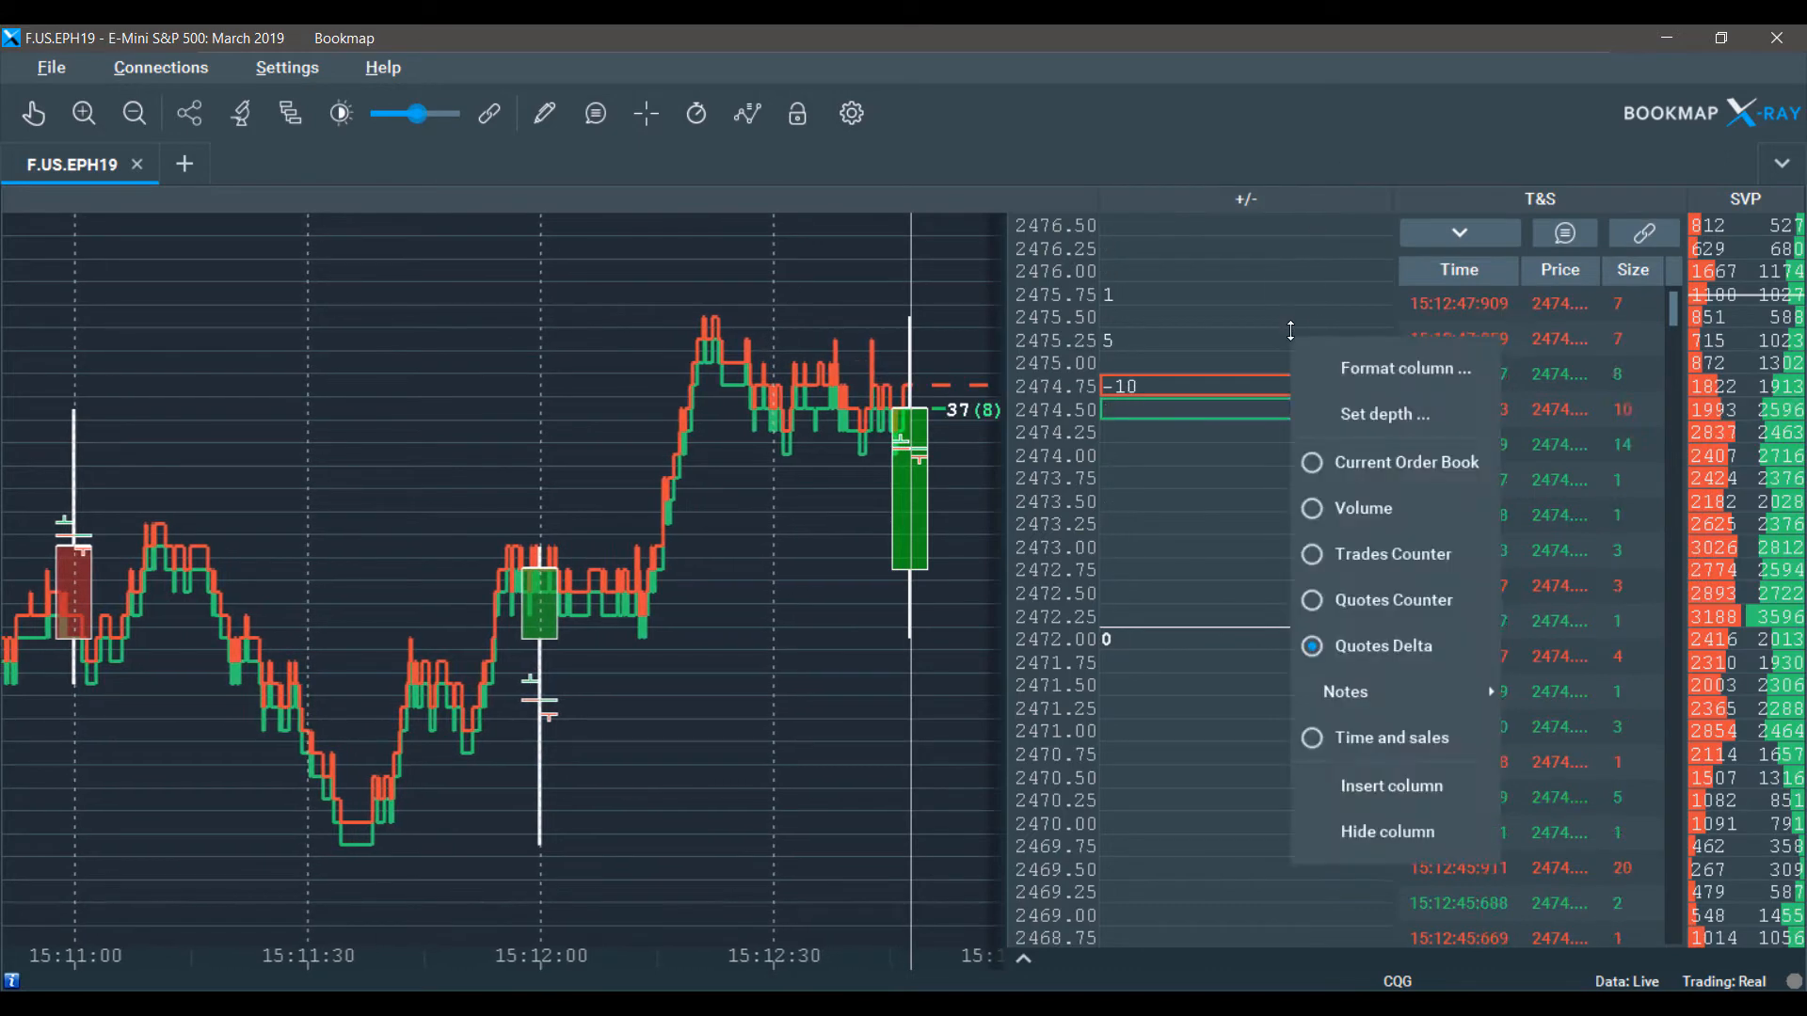
mouse_move(1345, 692)
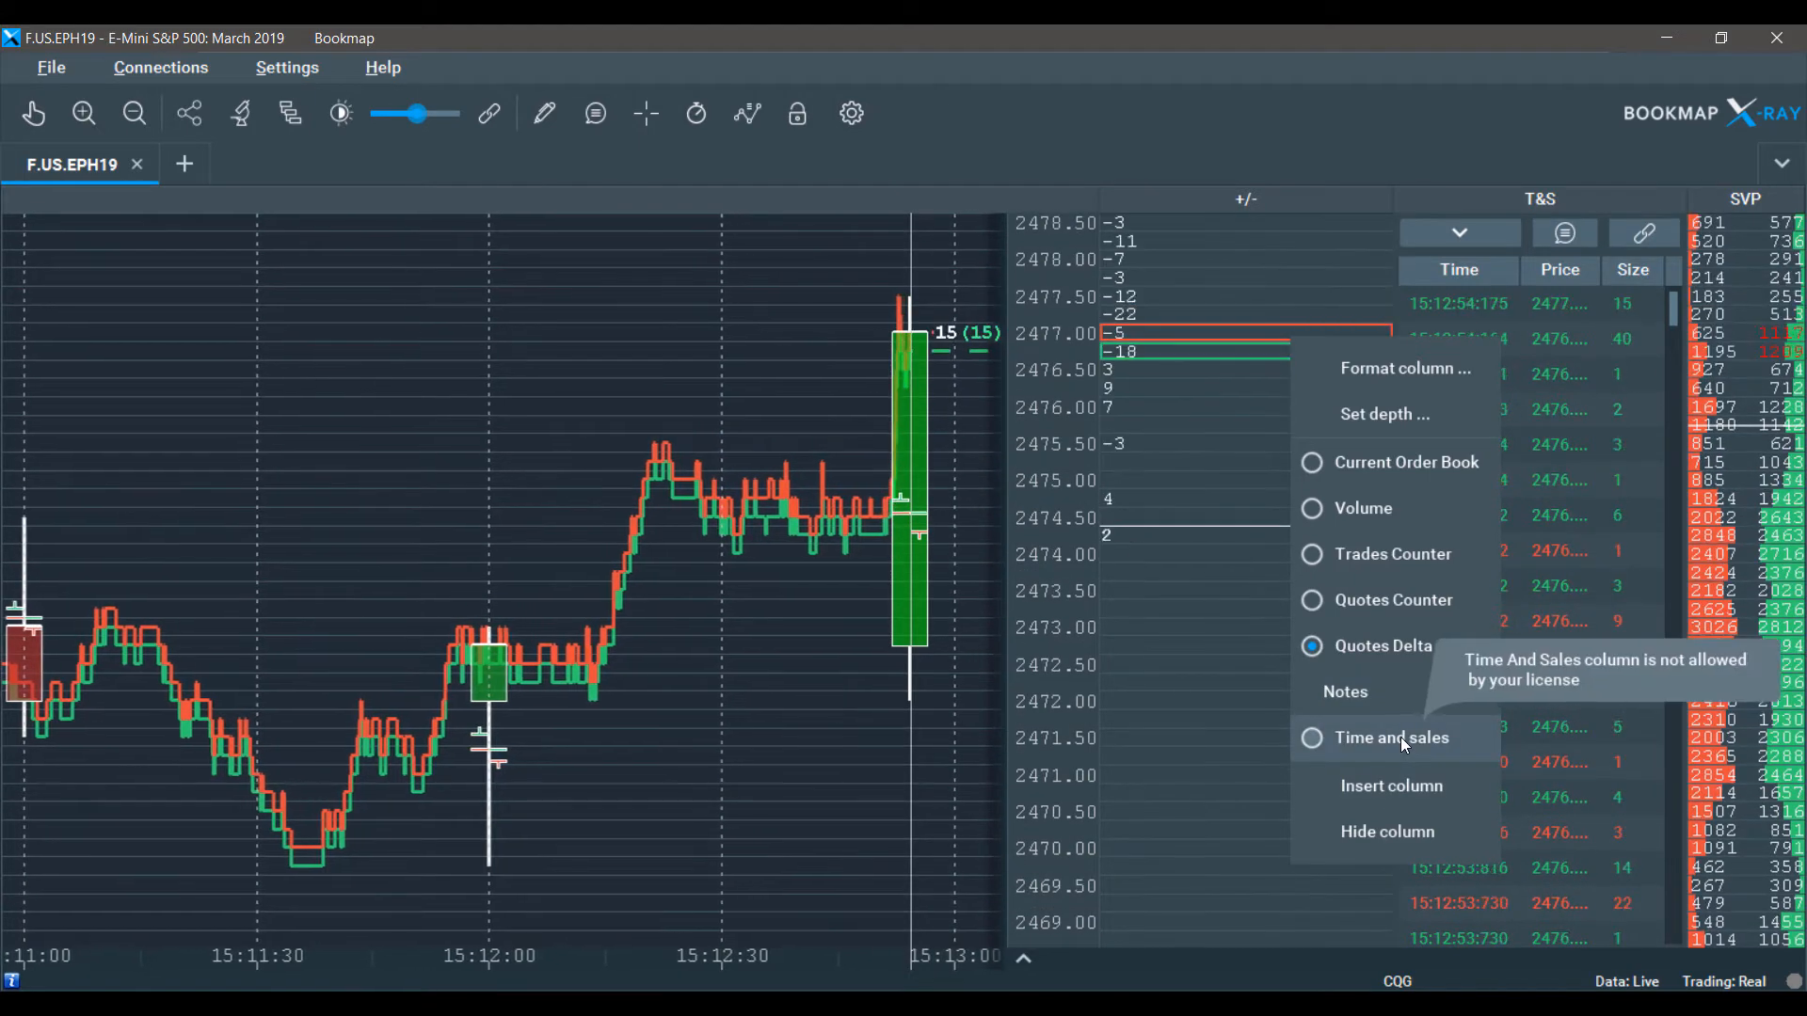
click(1391, 738)
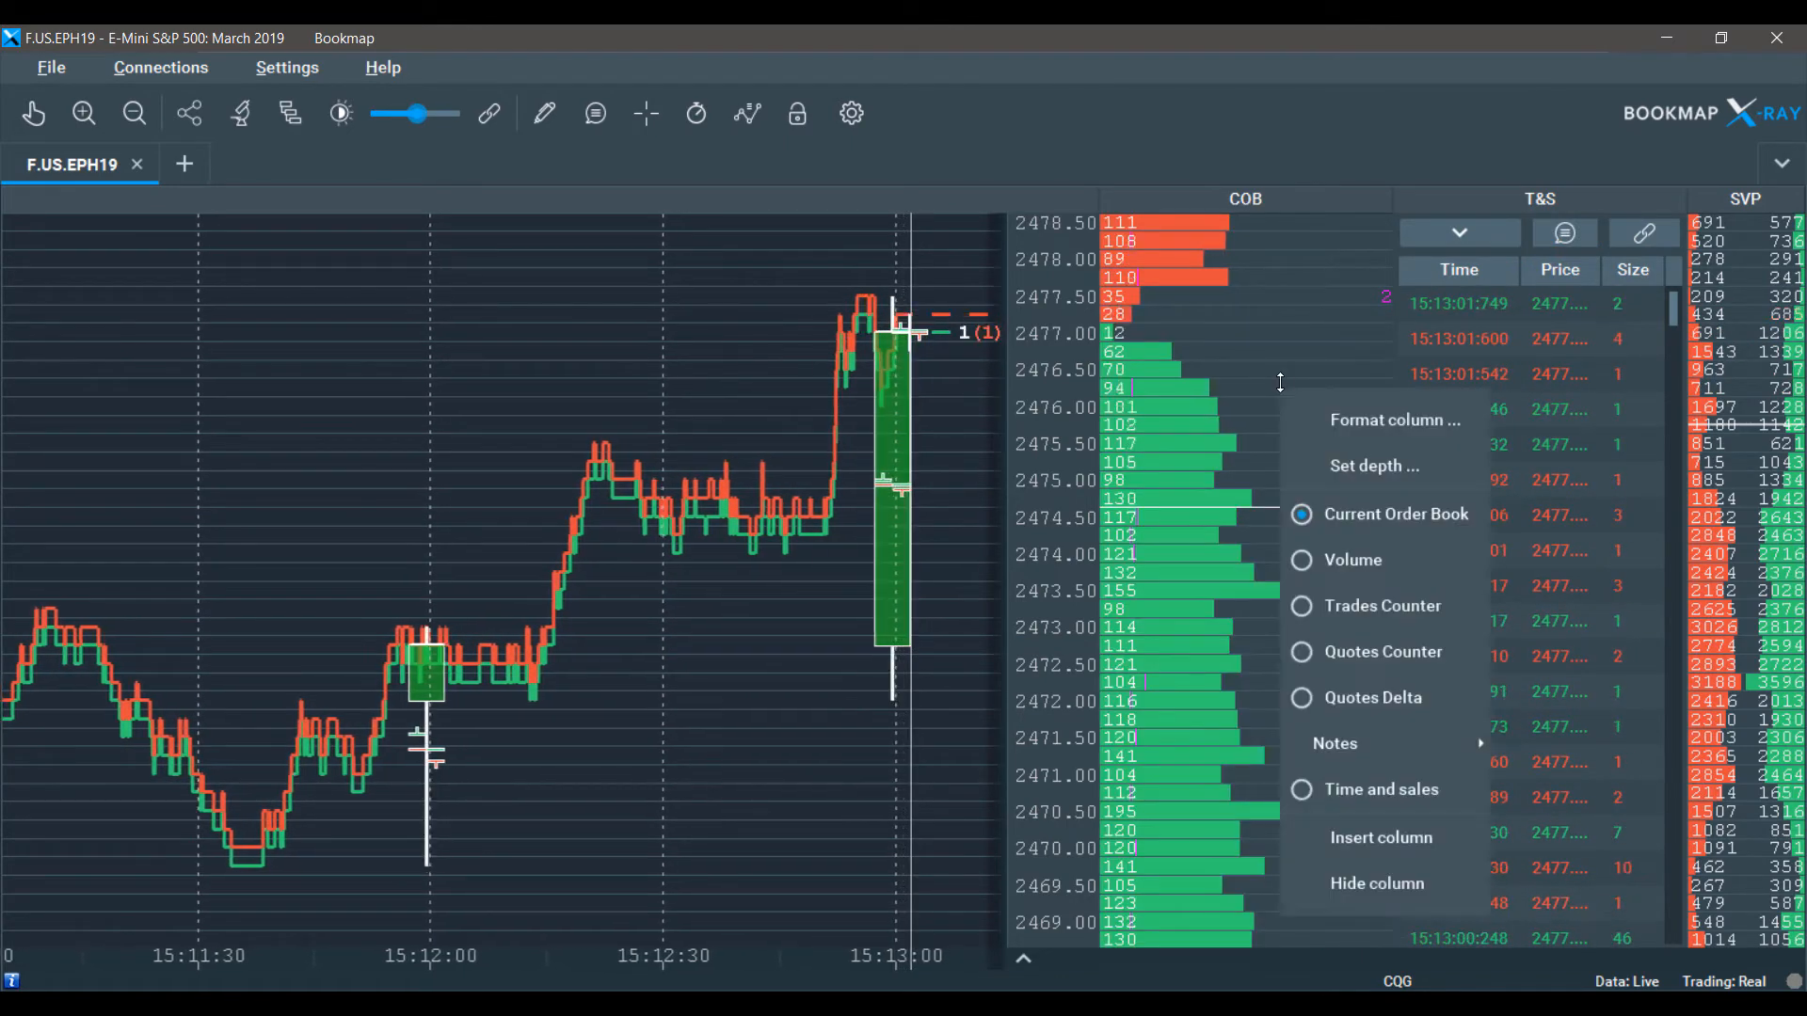
click(1393, 420)
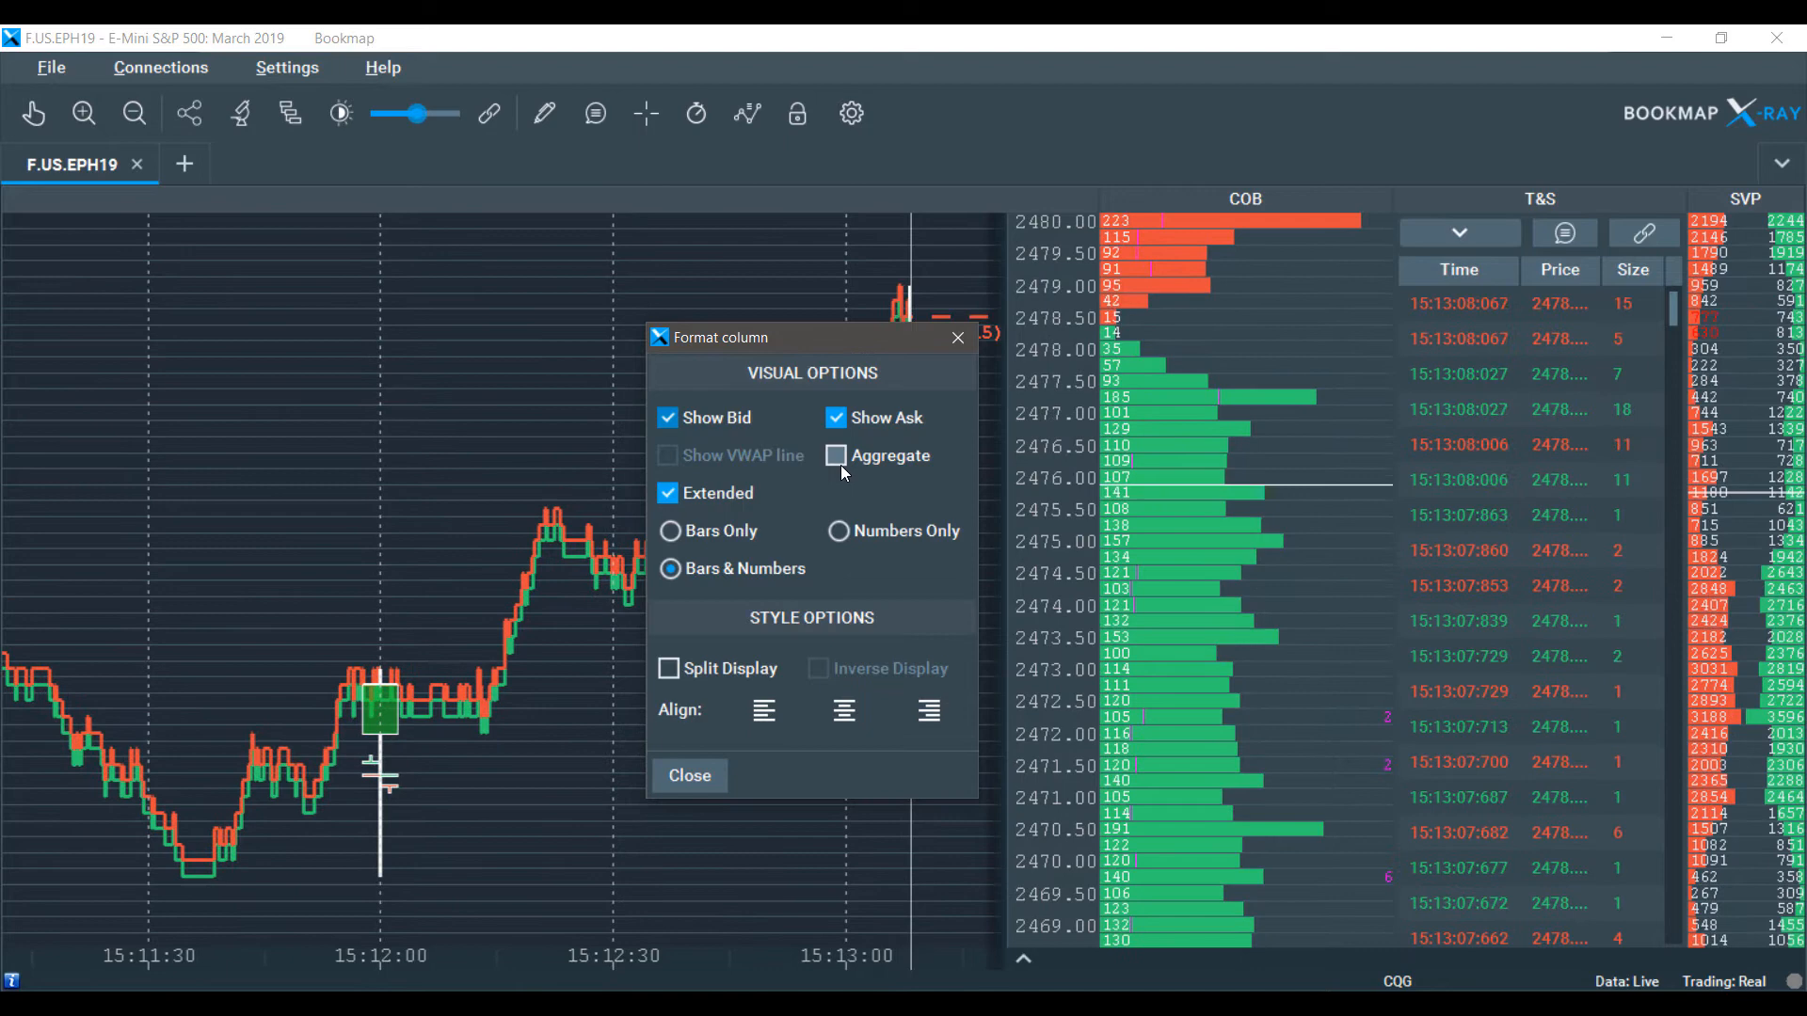
Try cumulative aggregation, then show order book sizes as bars and numbers.
click(835, 455)
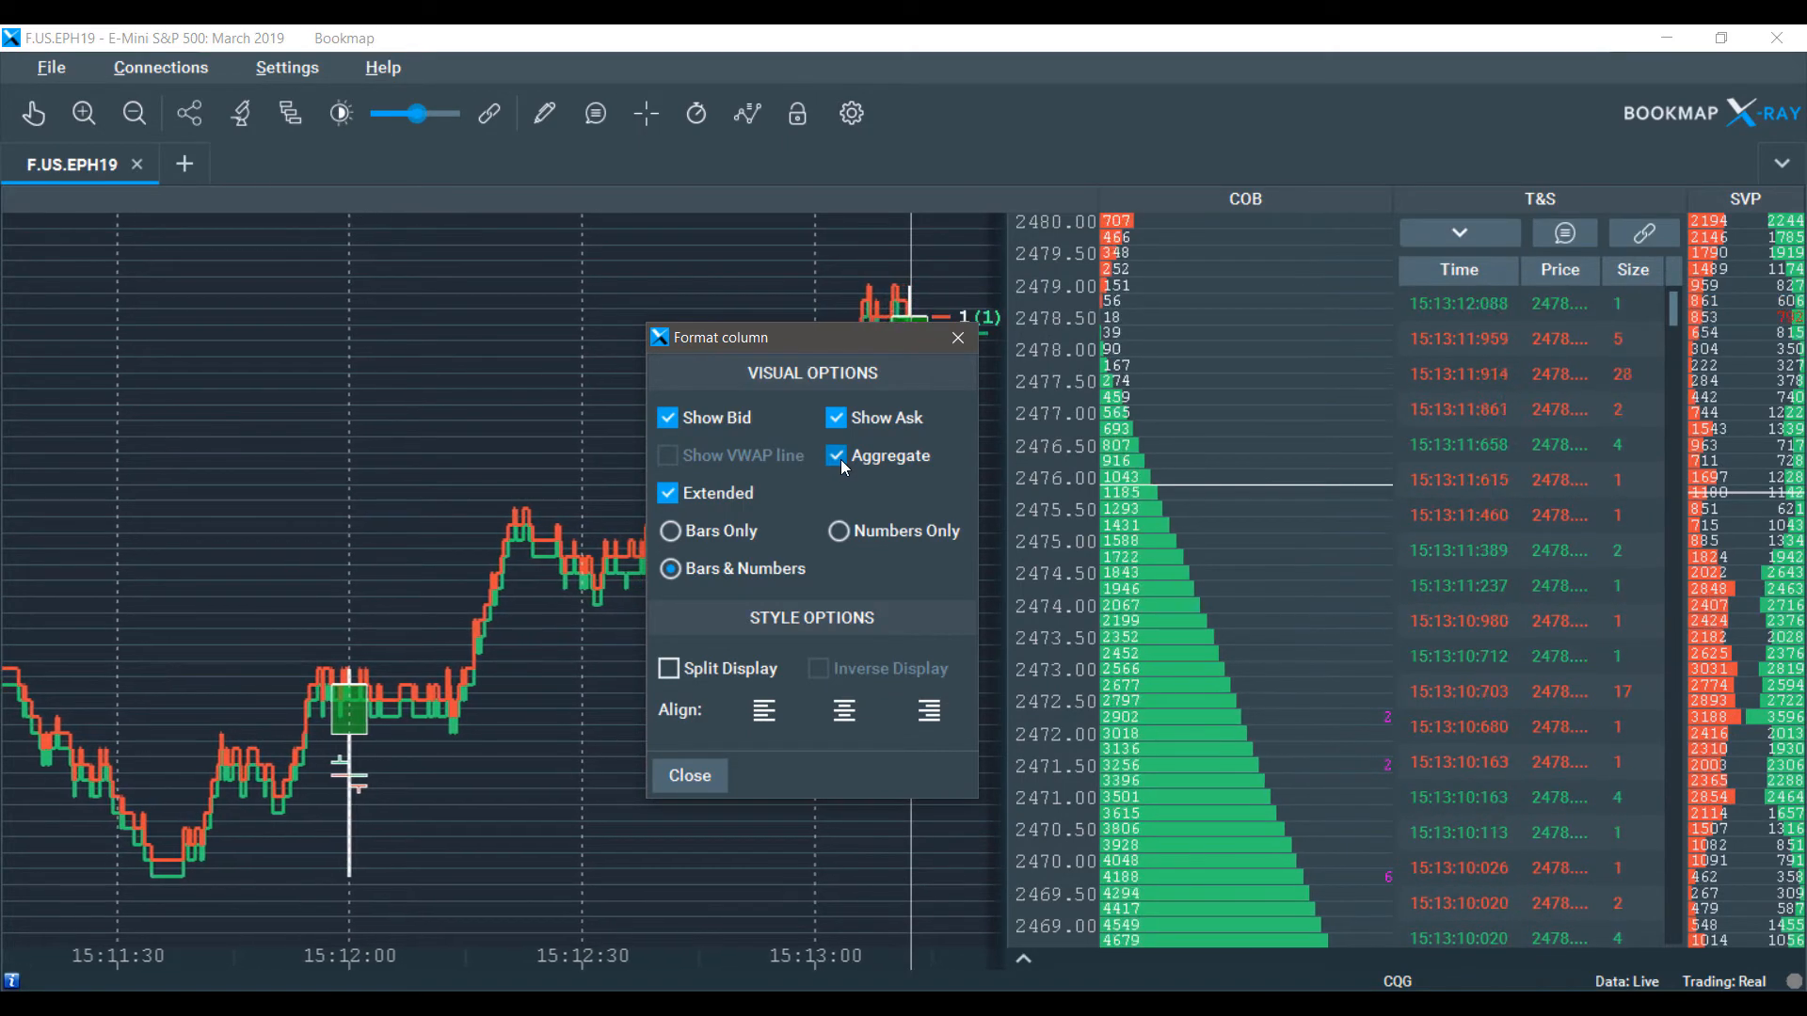
click(836, 456)
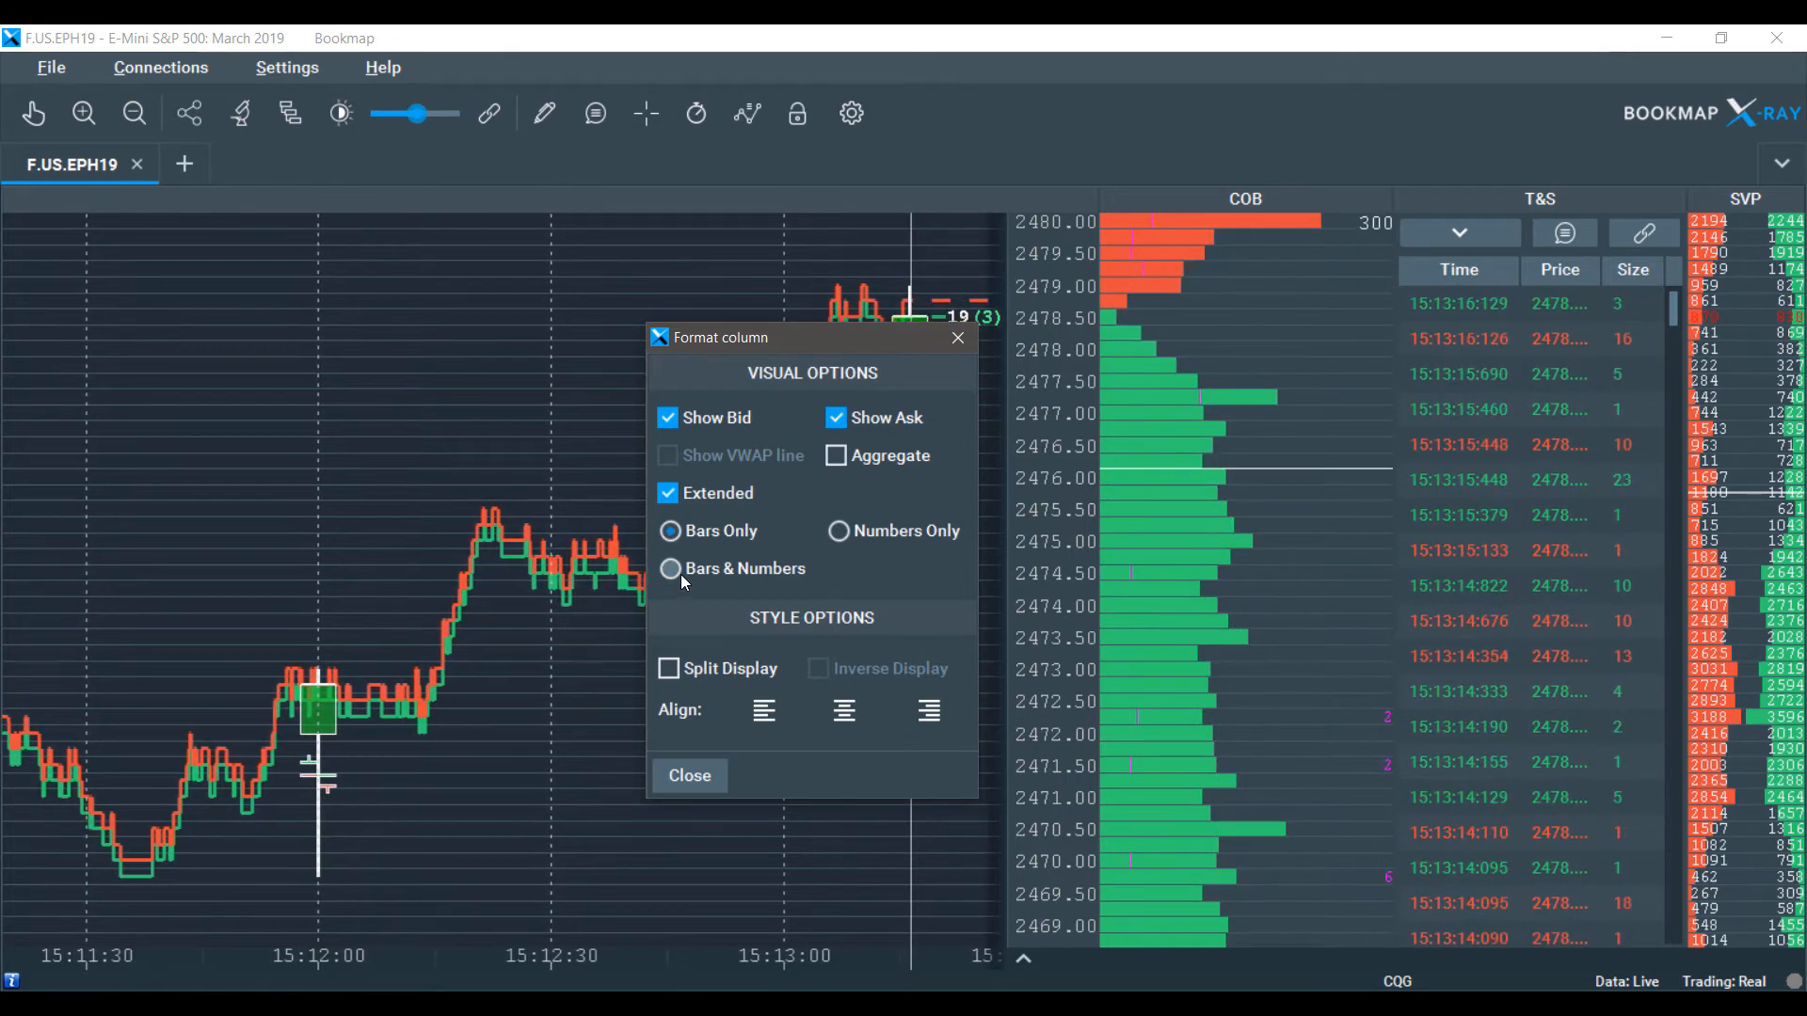
click(838, 531)
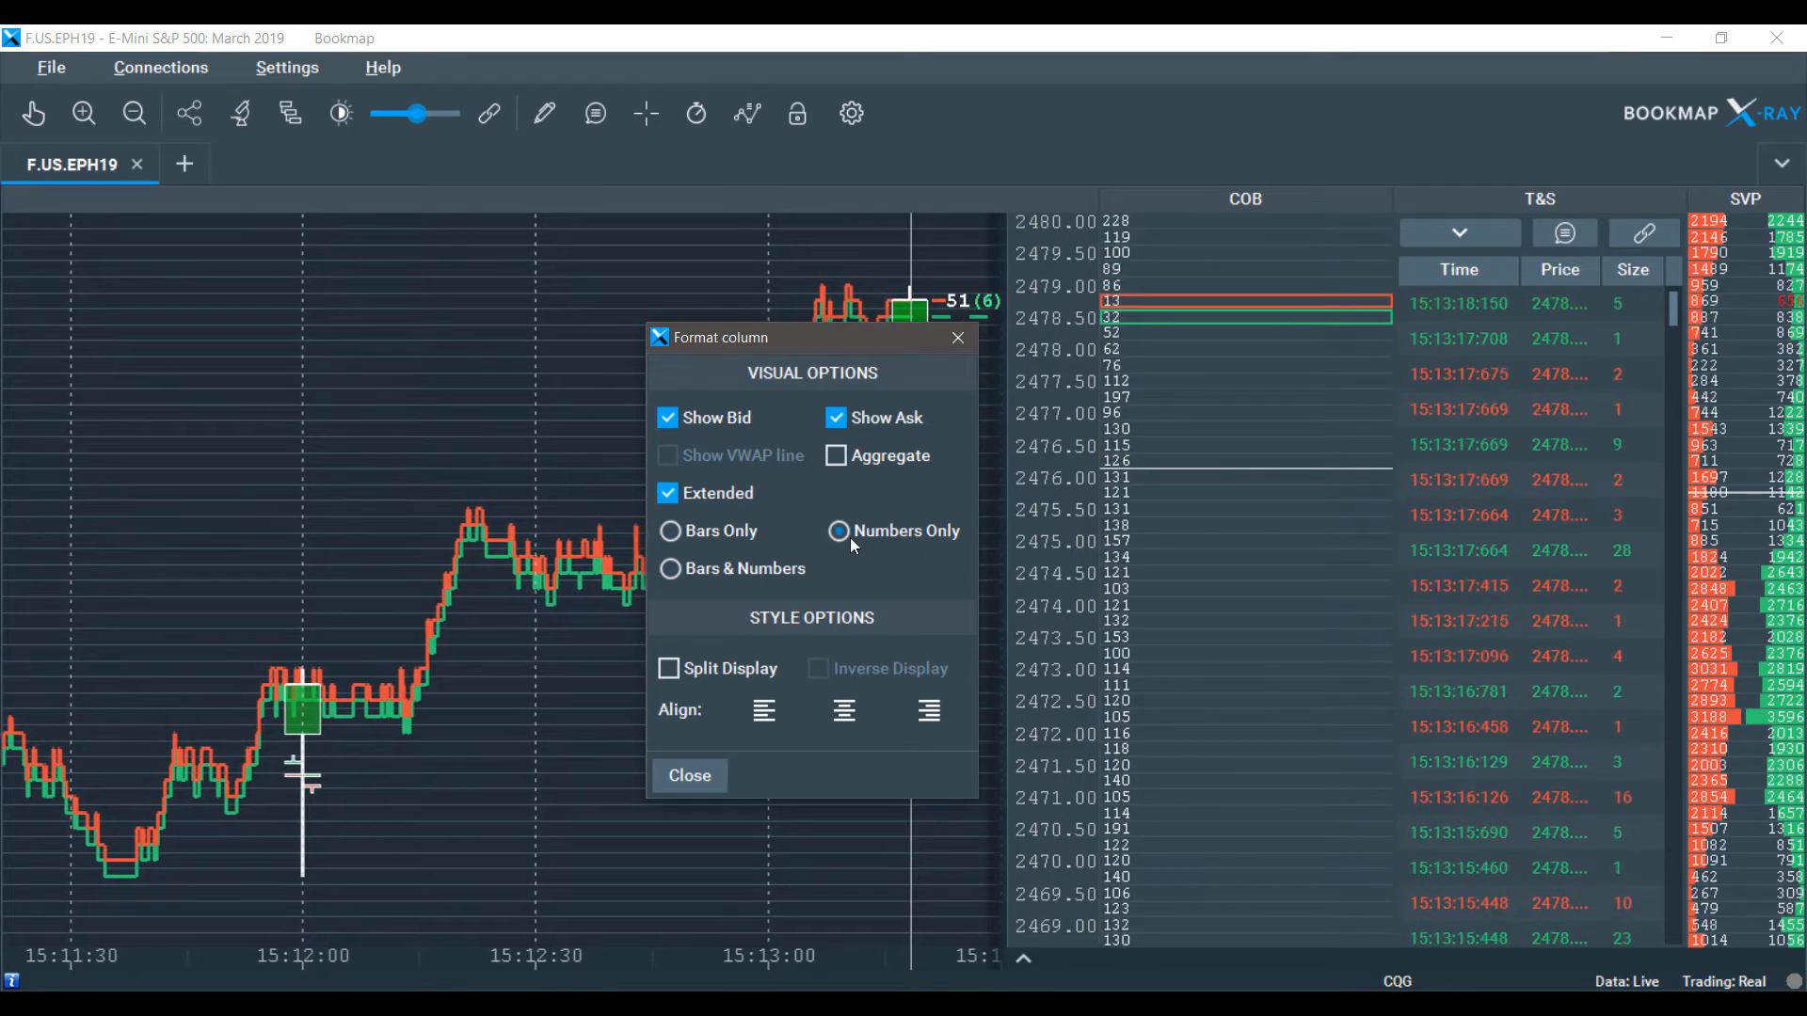
click(667, 568)
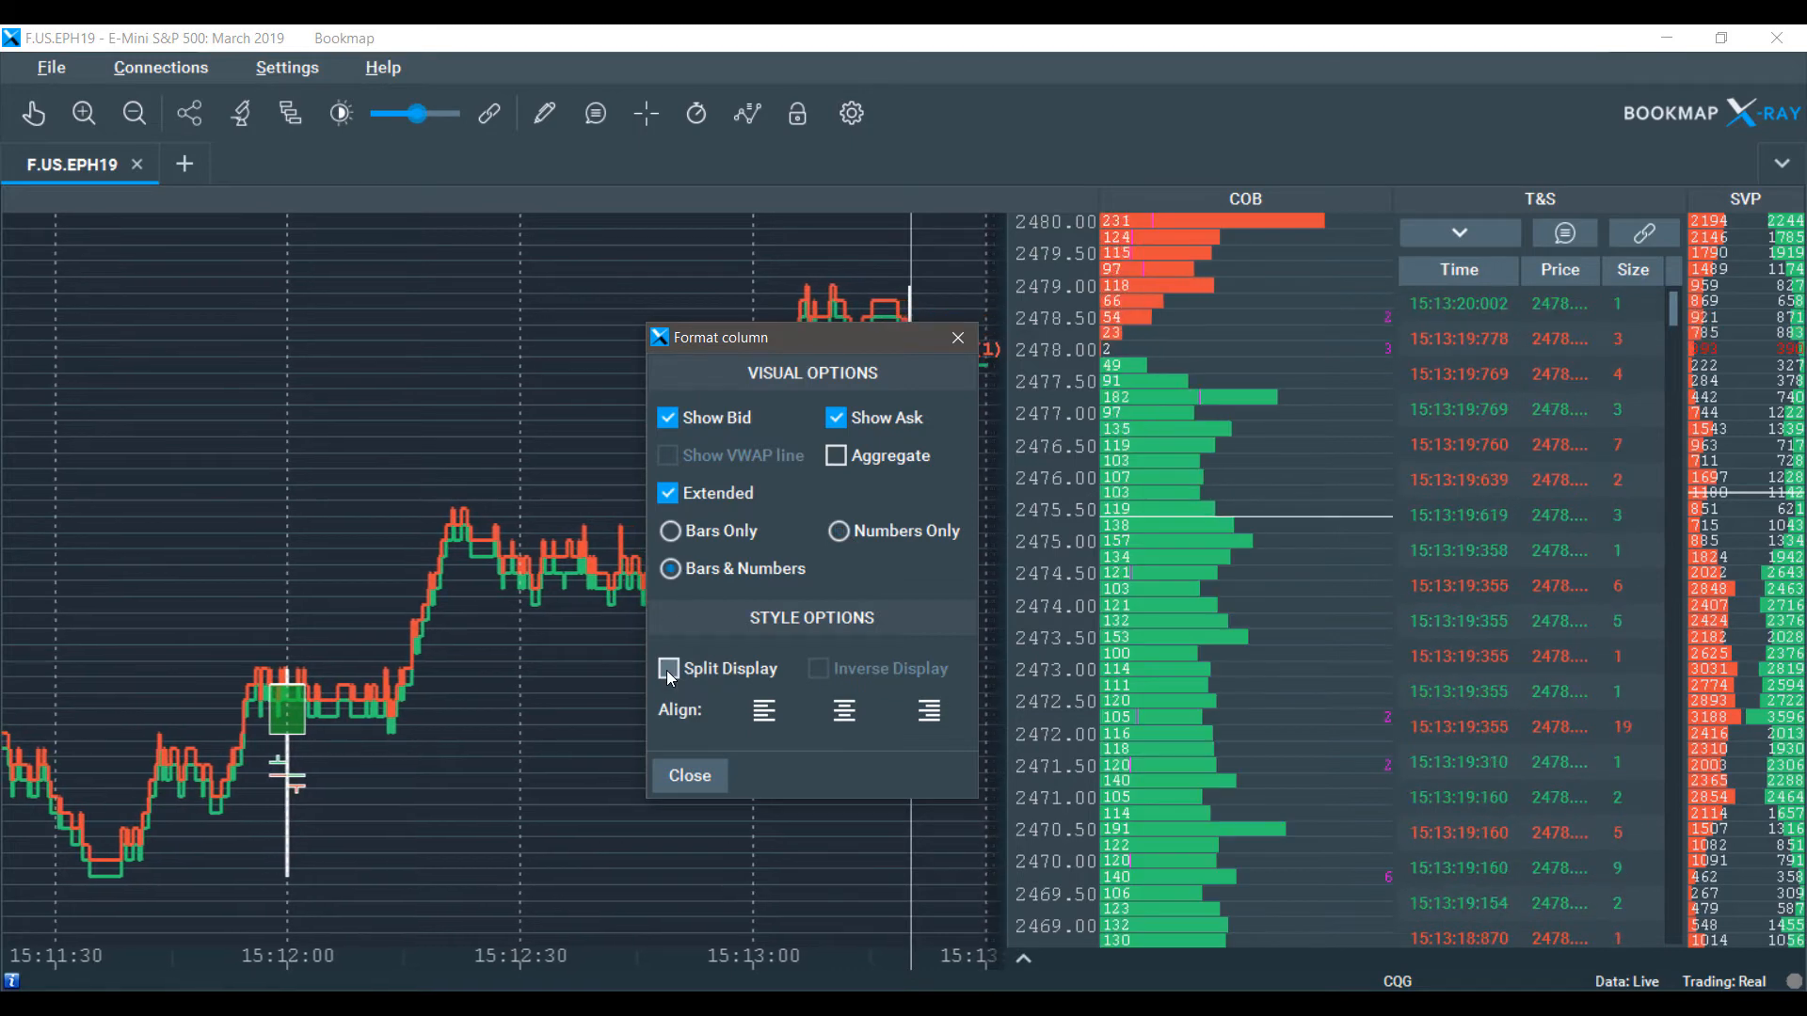
Toggle split and inverted bid/ask bars off again and close column formatting.
click(668, 668)
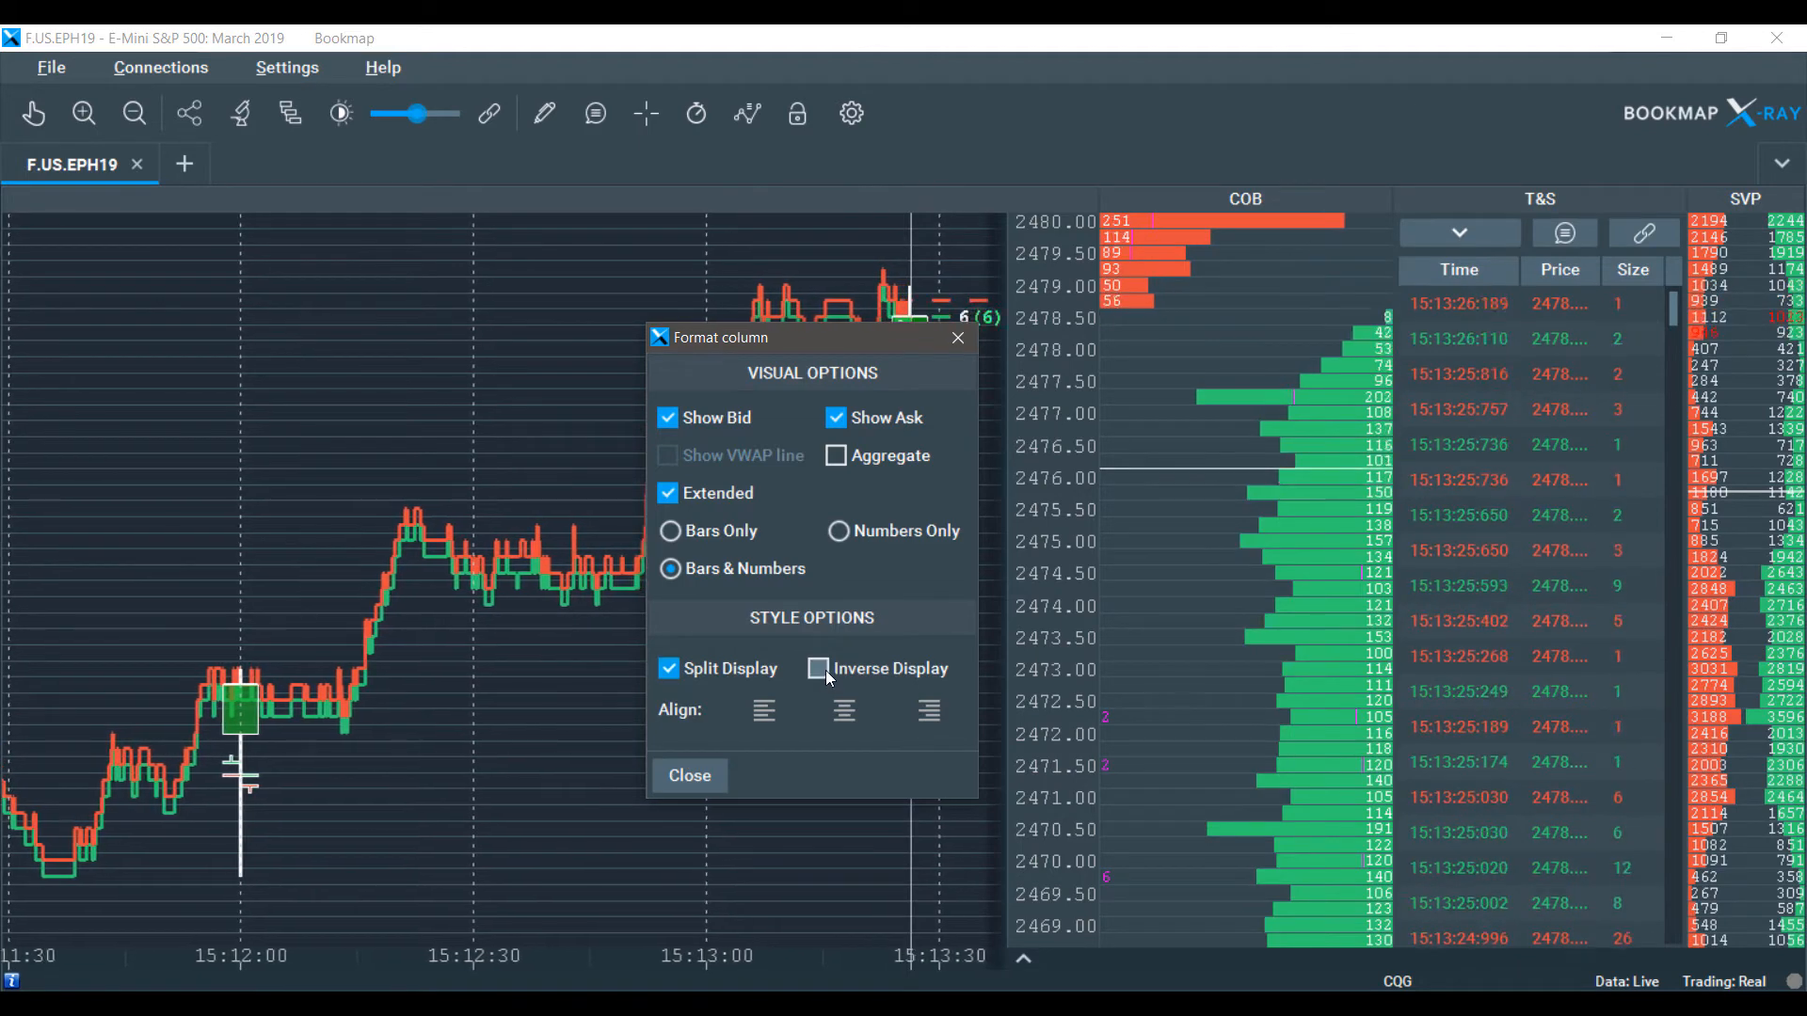
click(818, 668)
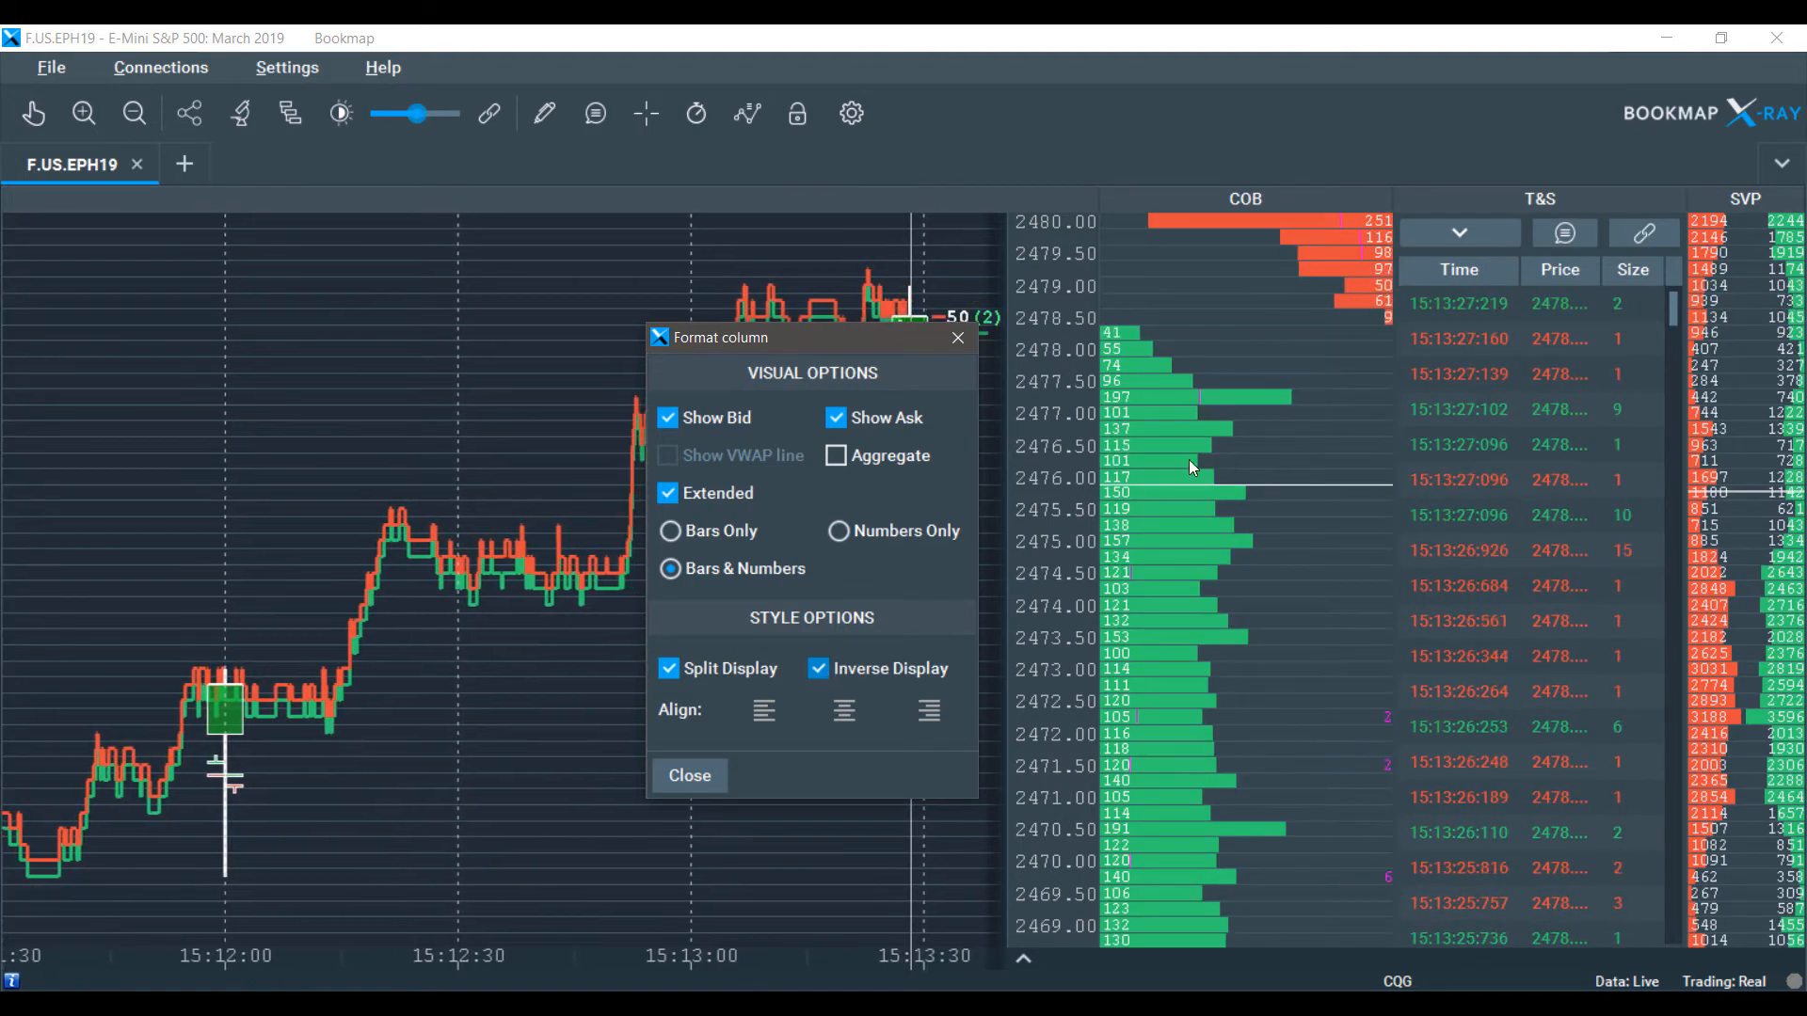
click(818, 668)
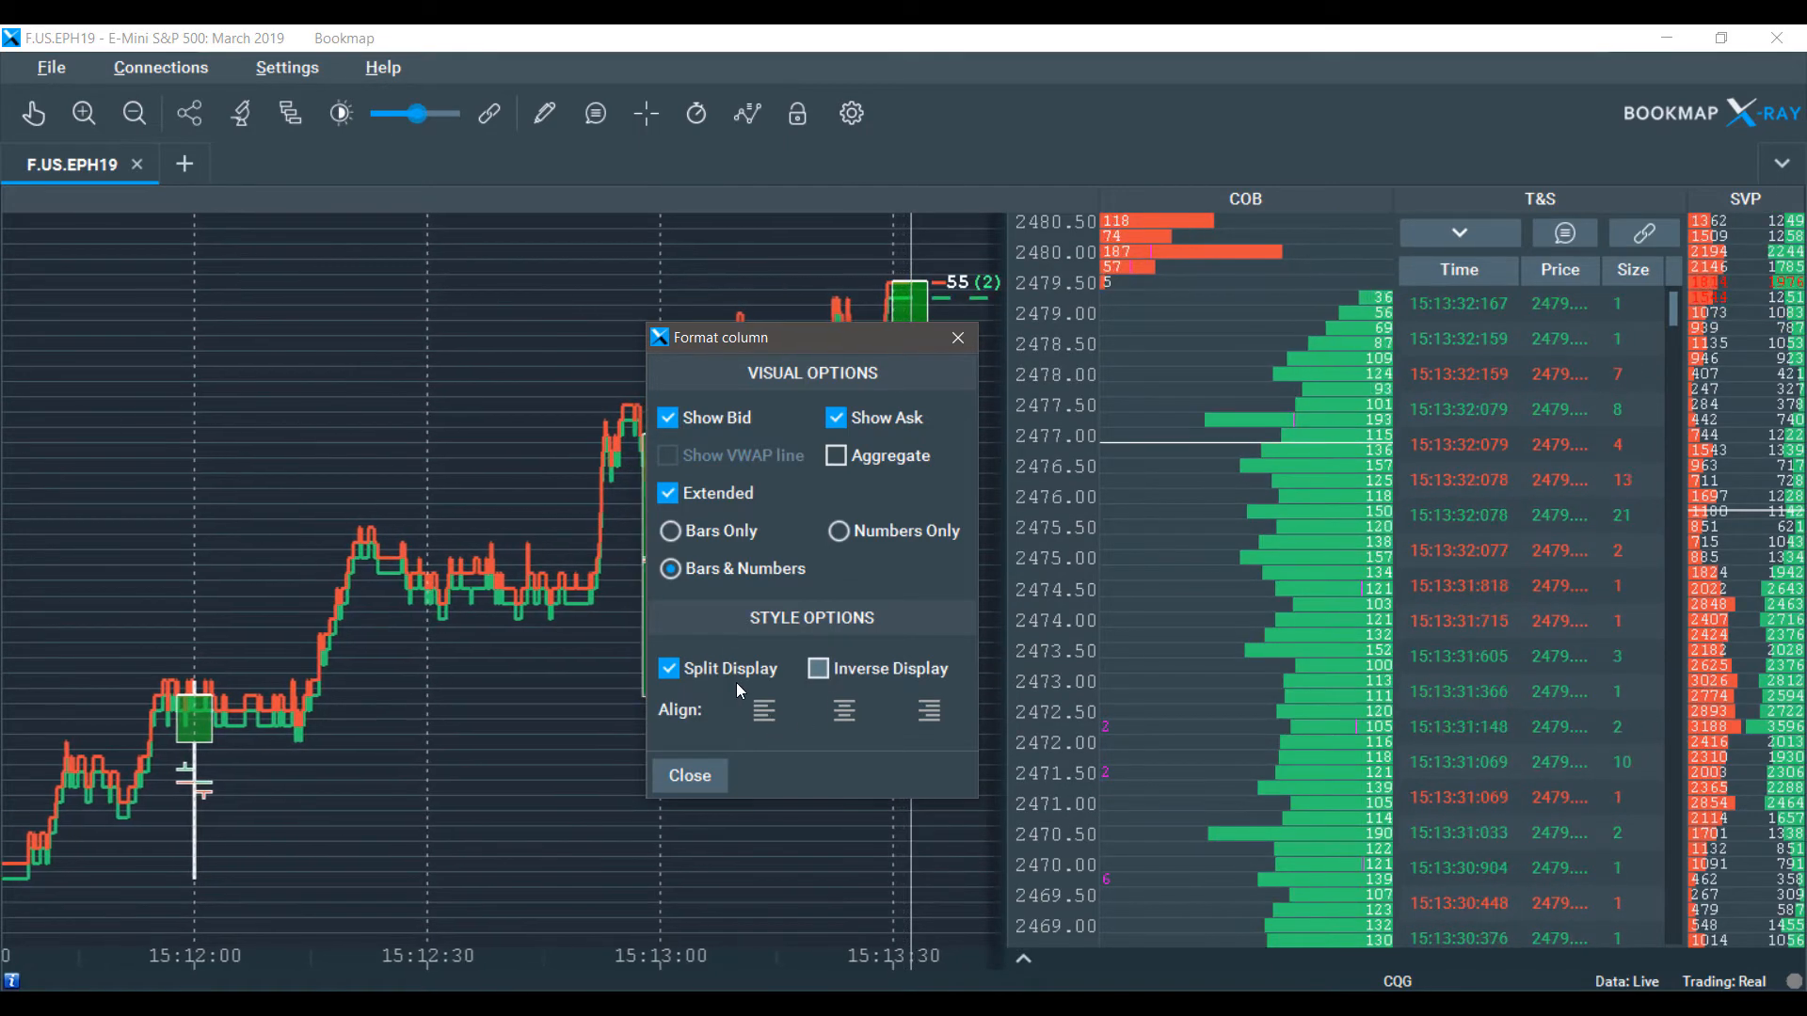
click(668, 668)
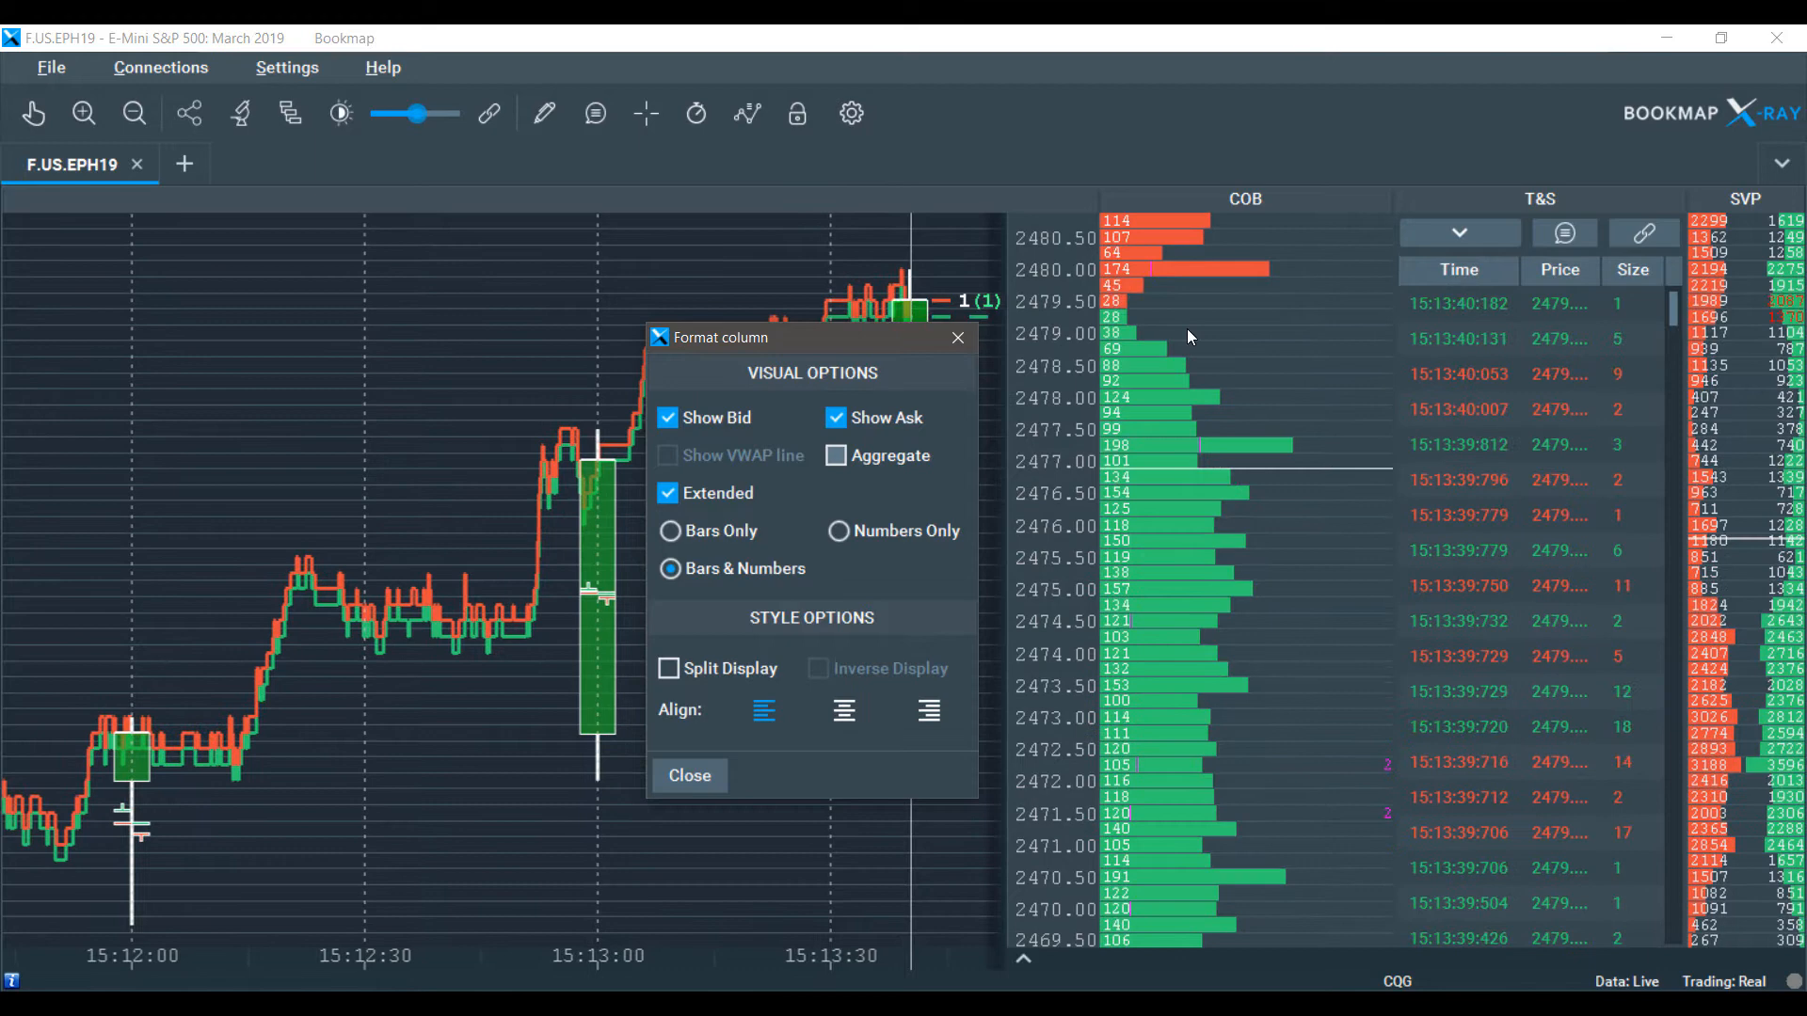
click(689, 776)
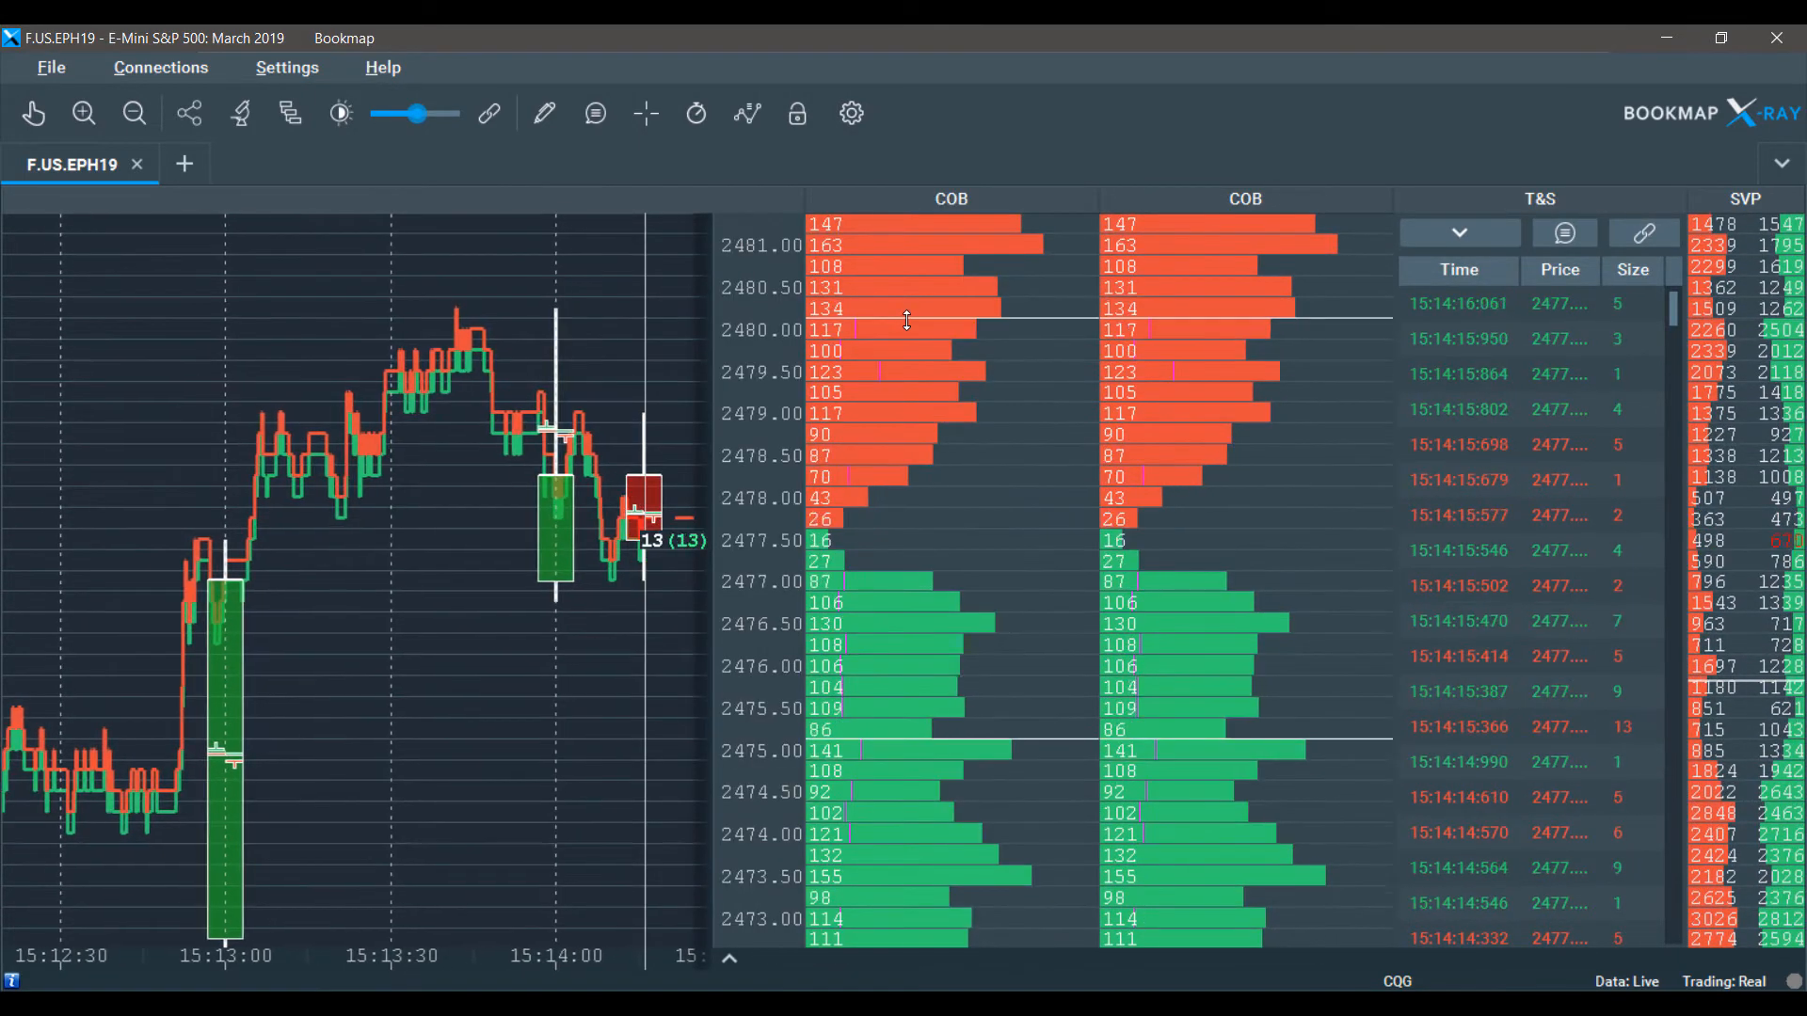
View the COB column menu, then expand the time and sales filter settings.
right_click(951, 323)
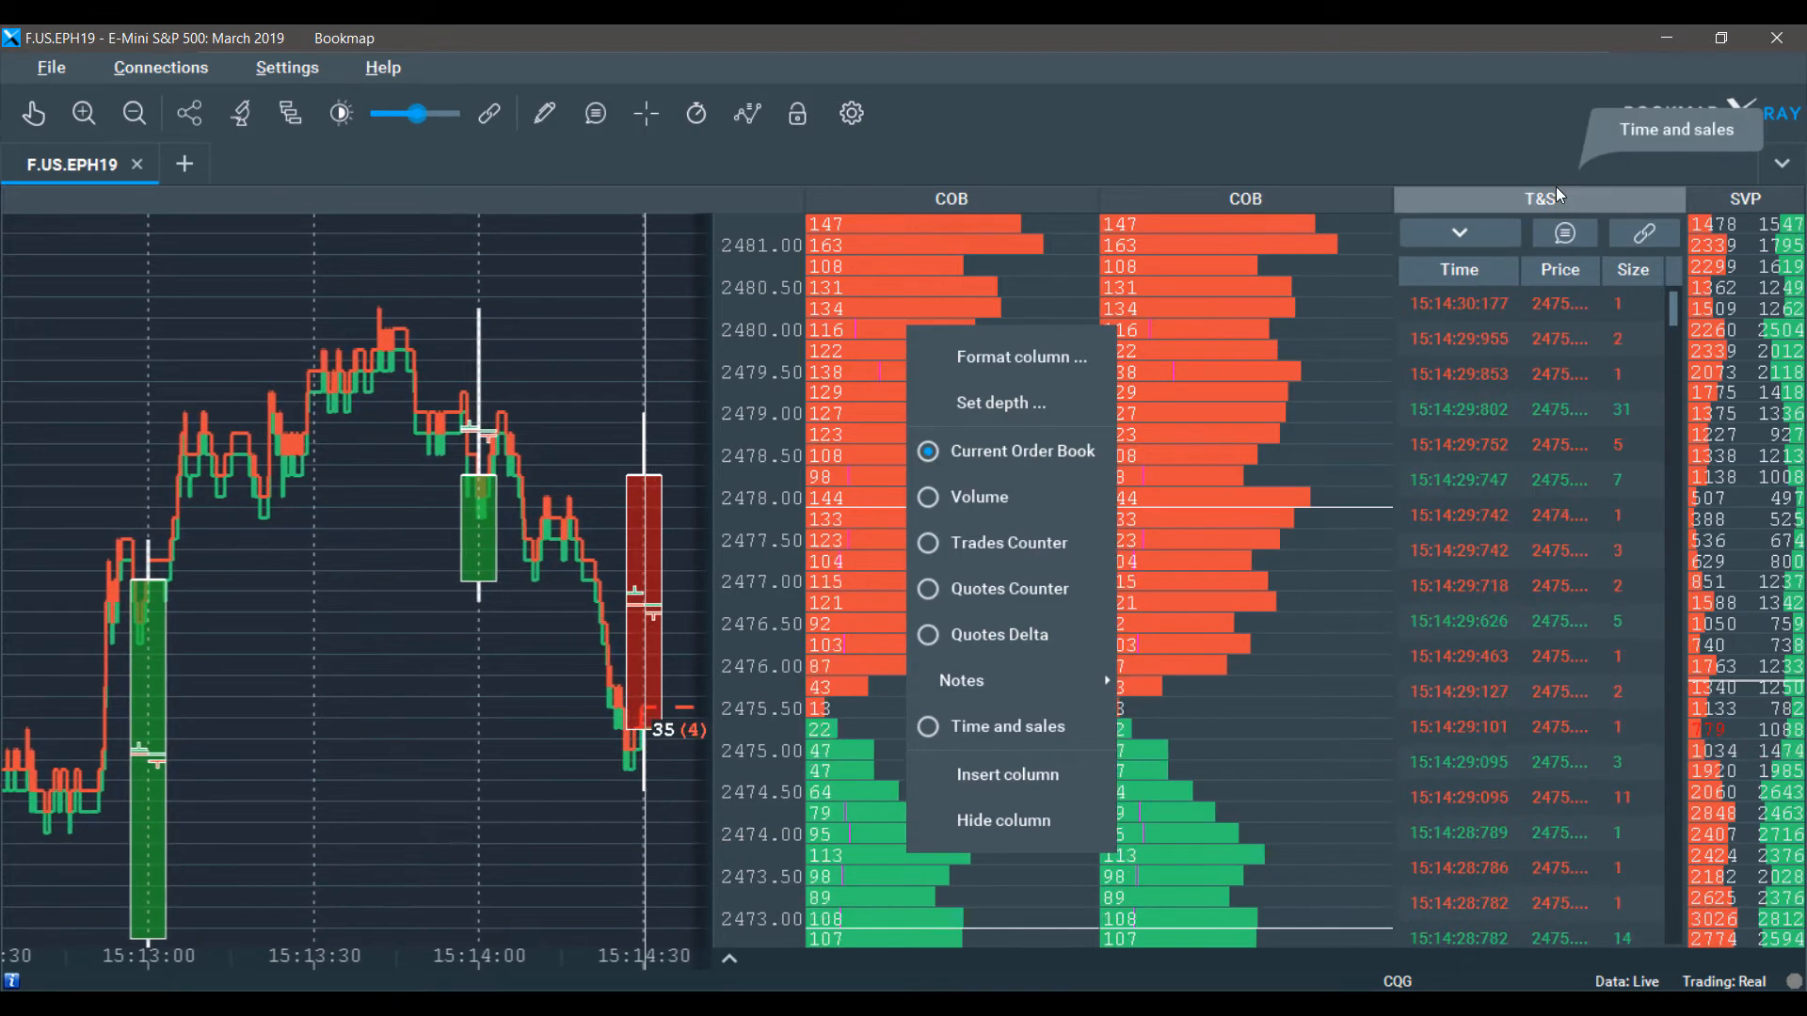
click(1458, 232)
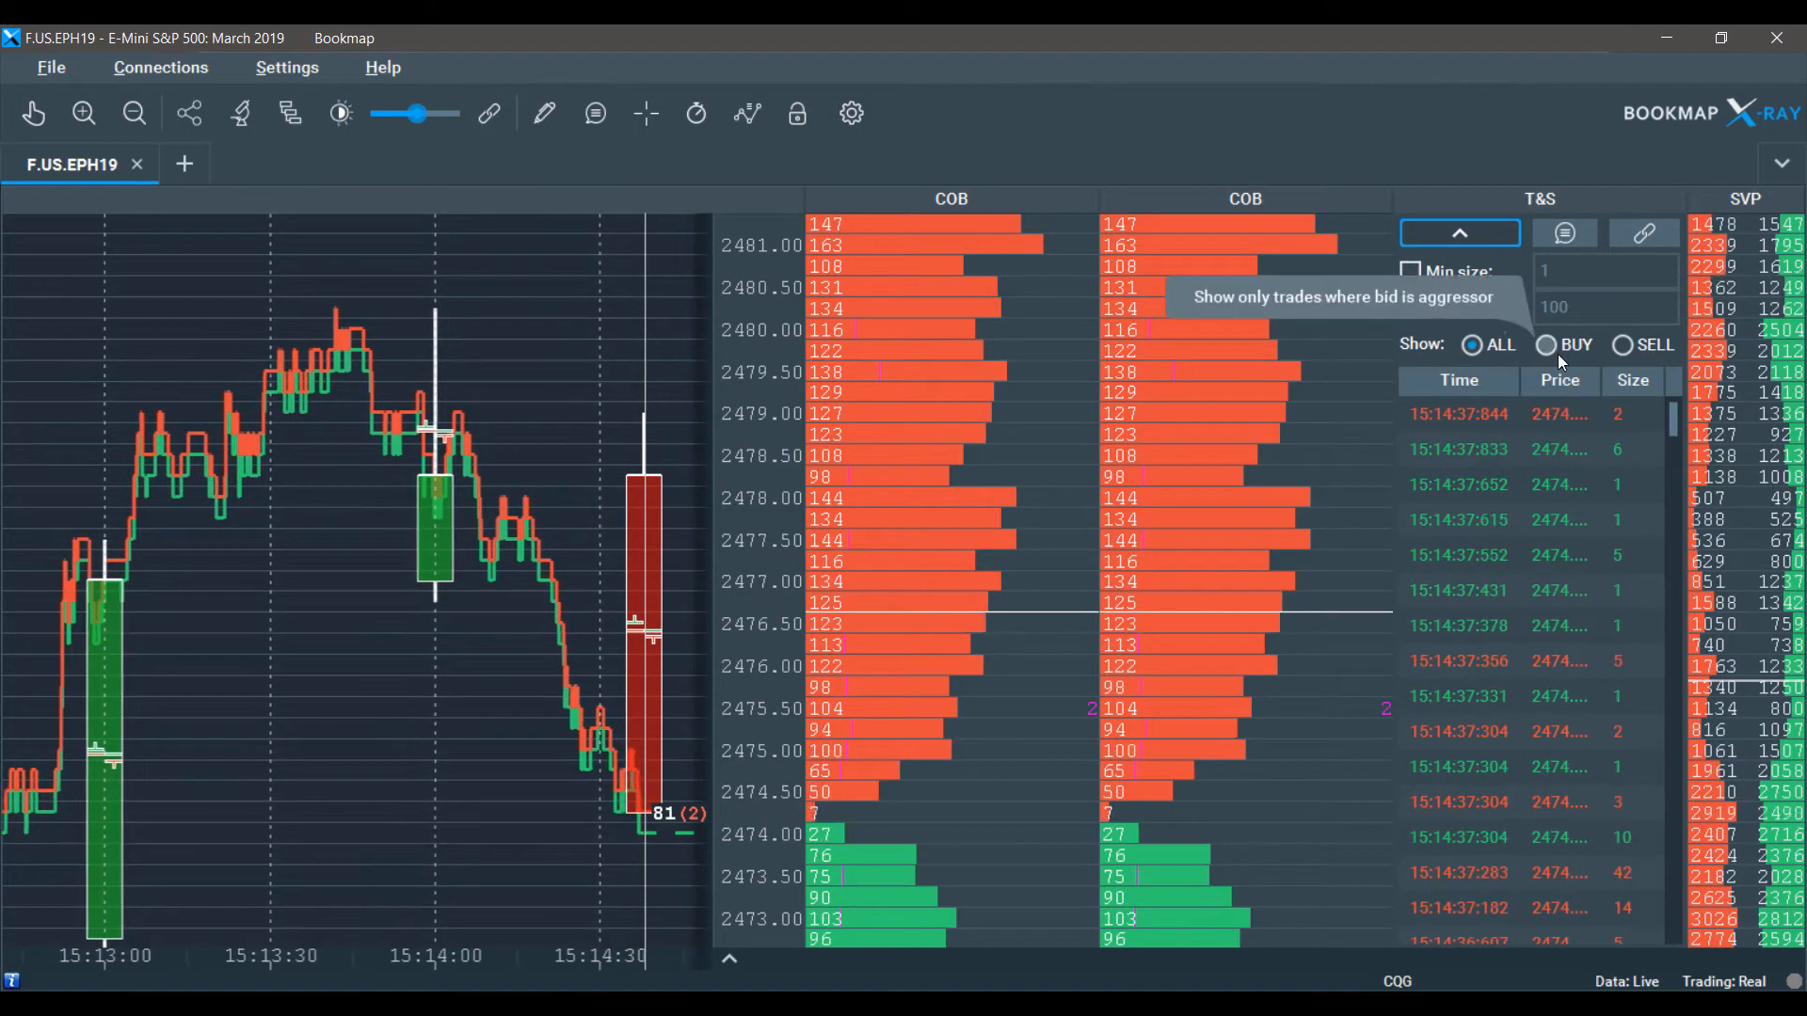
Set time and sales to ALL sides and enable the minimum size filter.
click(1622, 344)
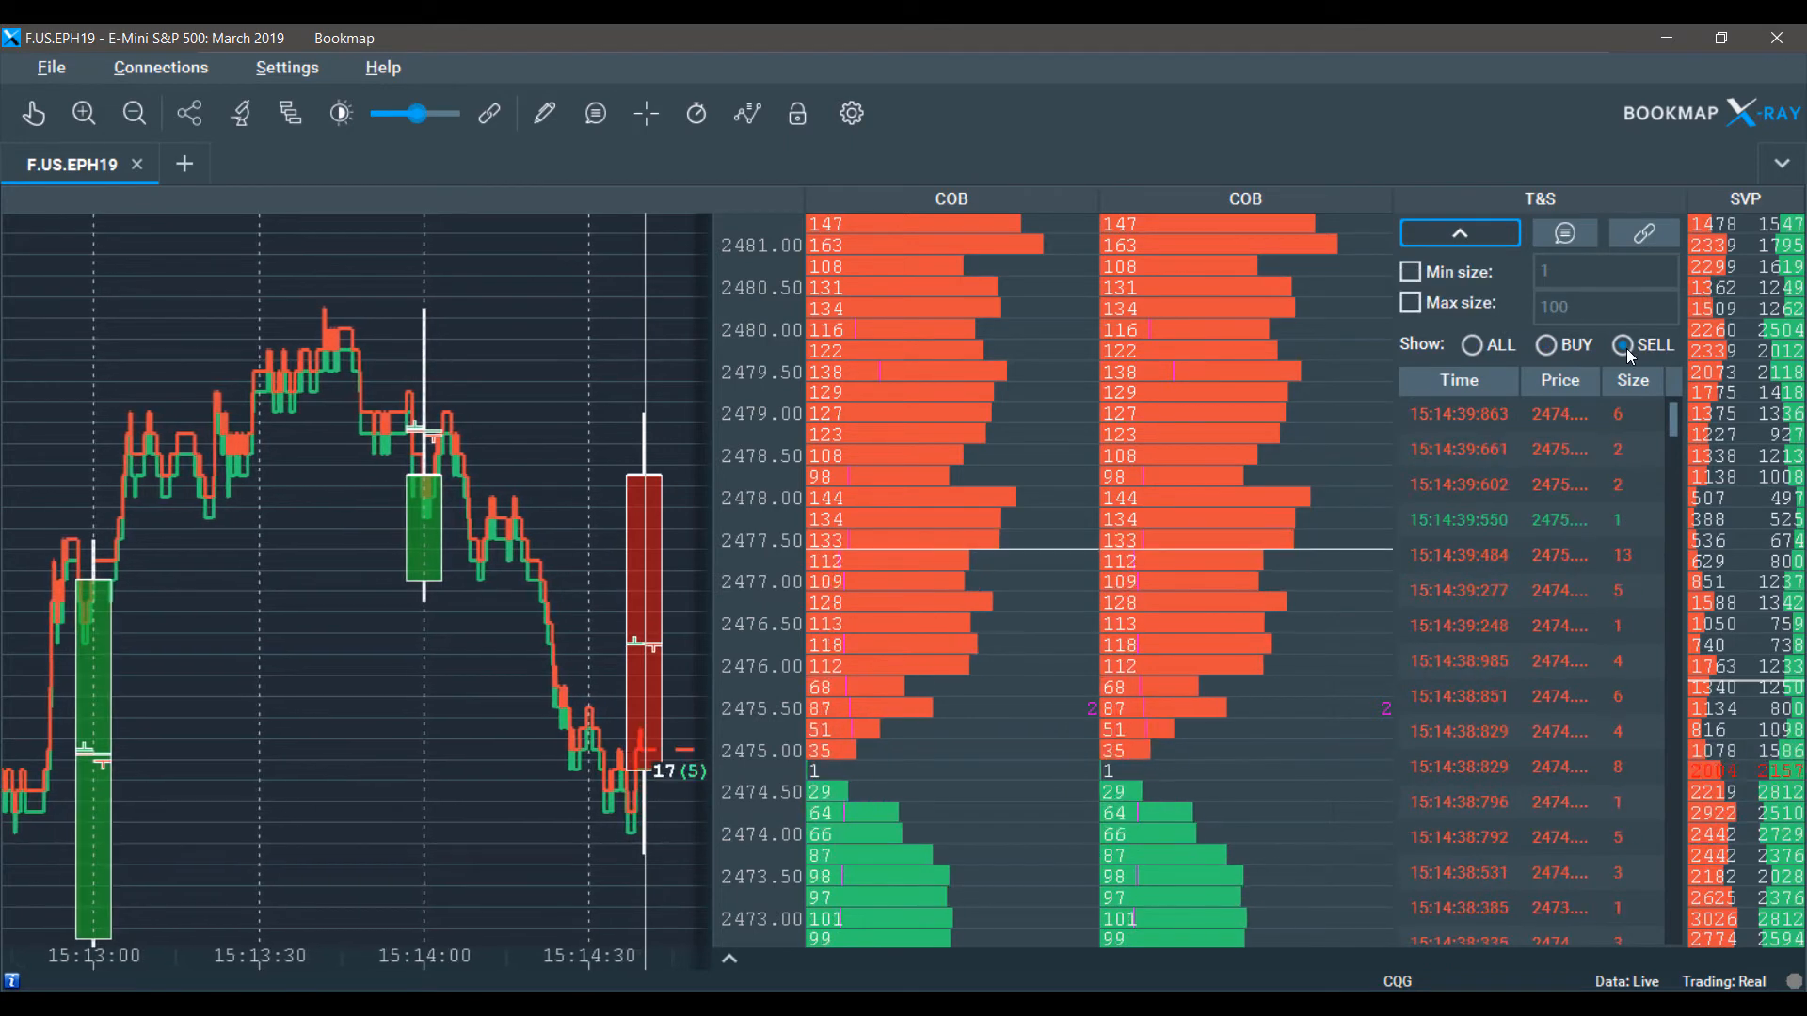
click(1410, 272)
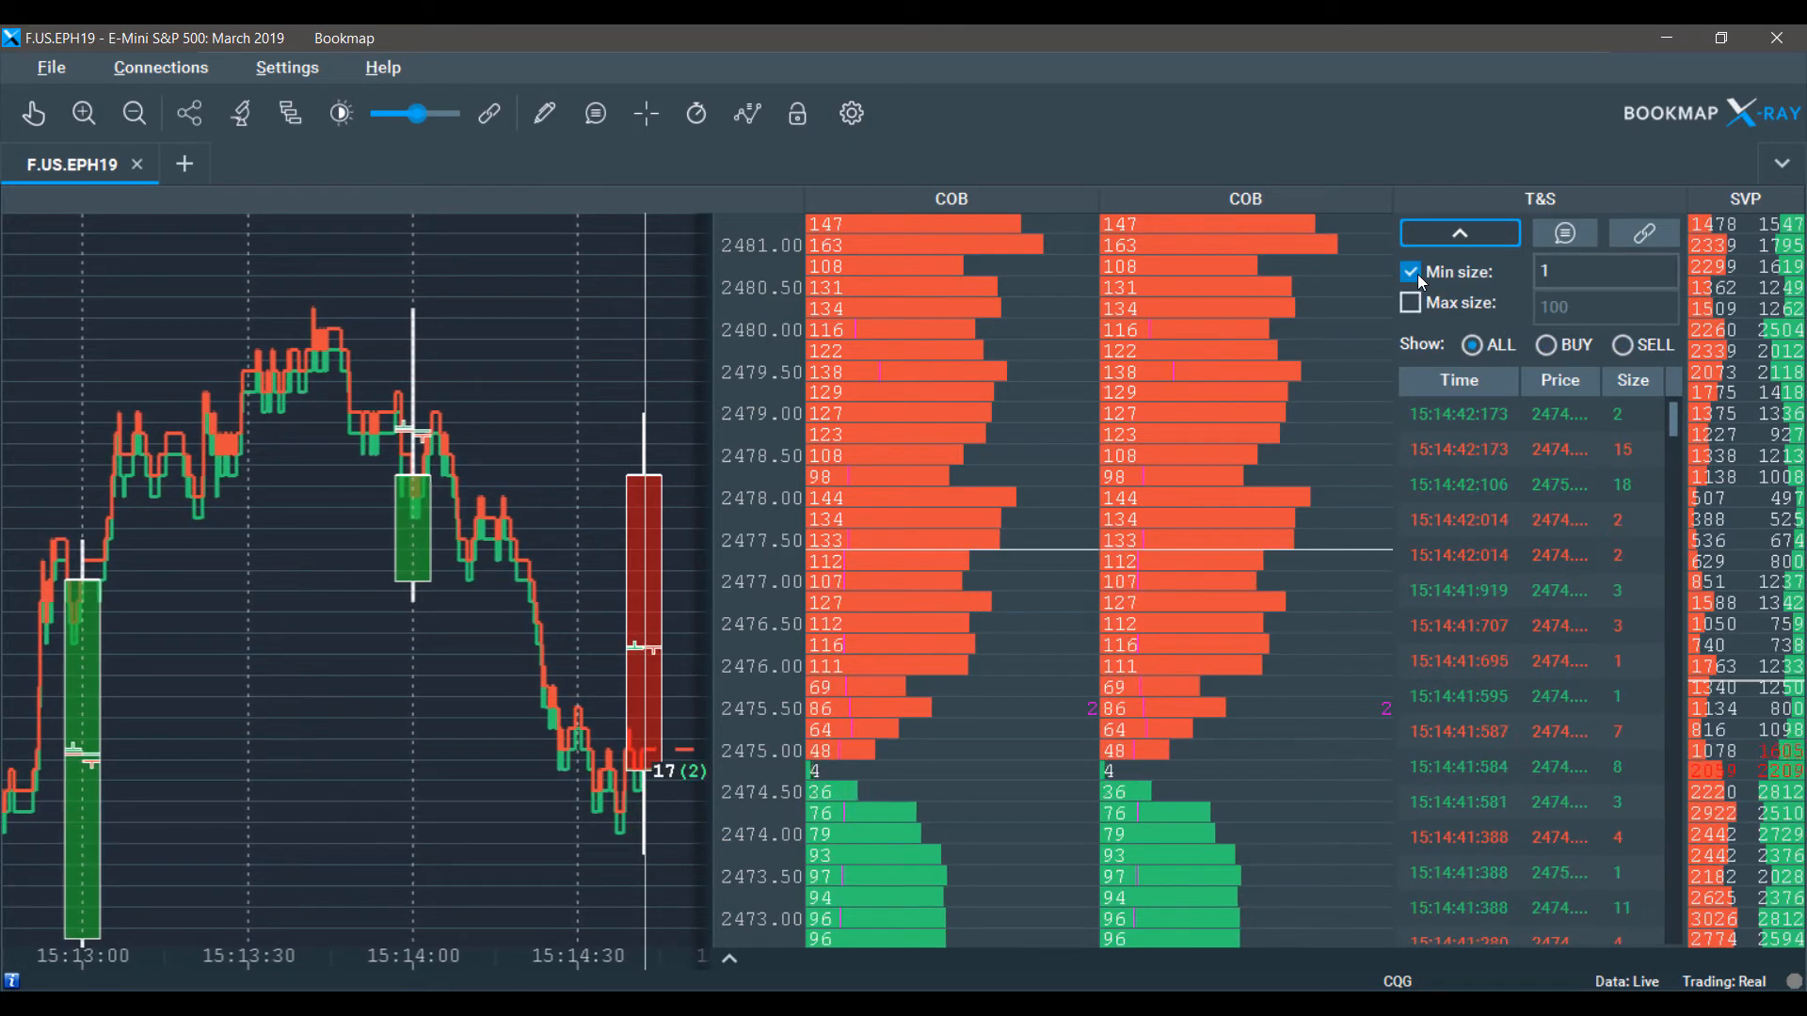
click(1410, 302)
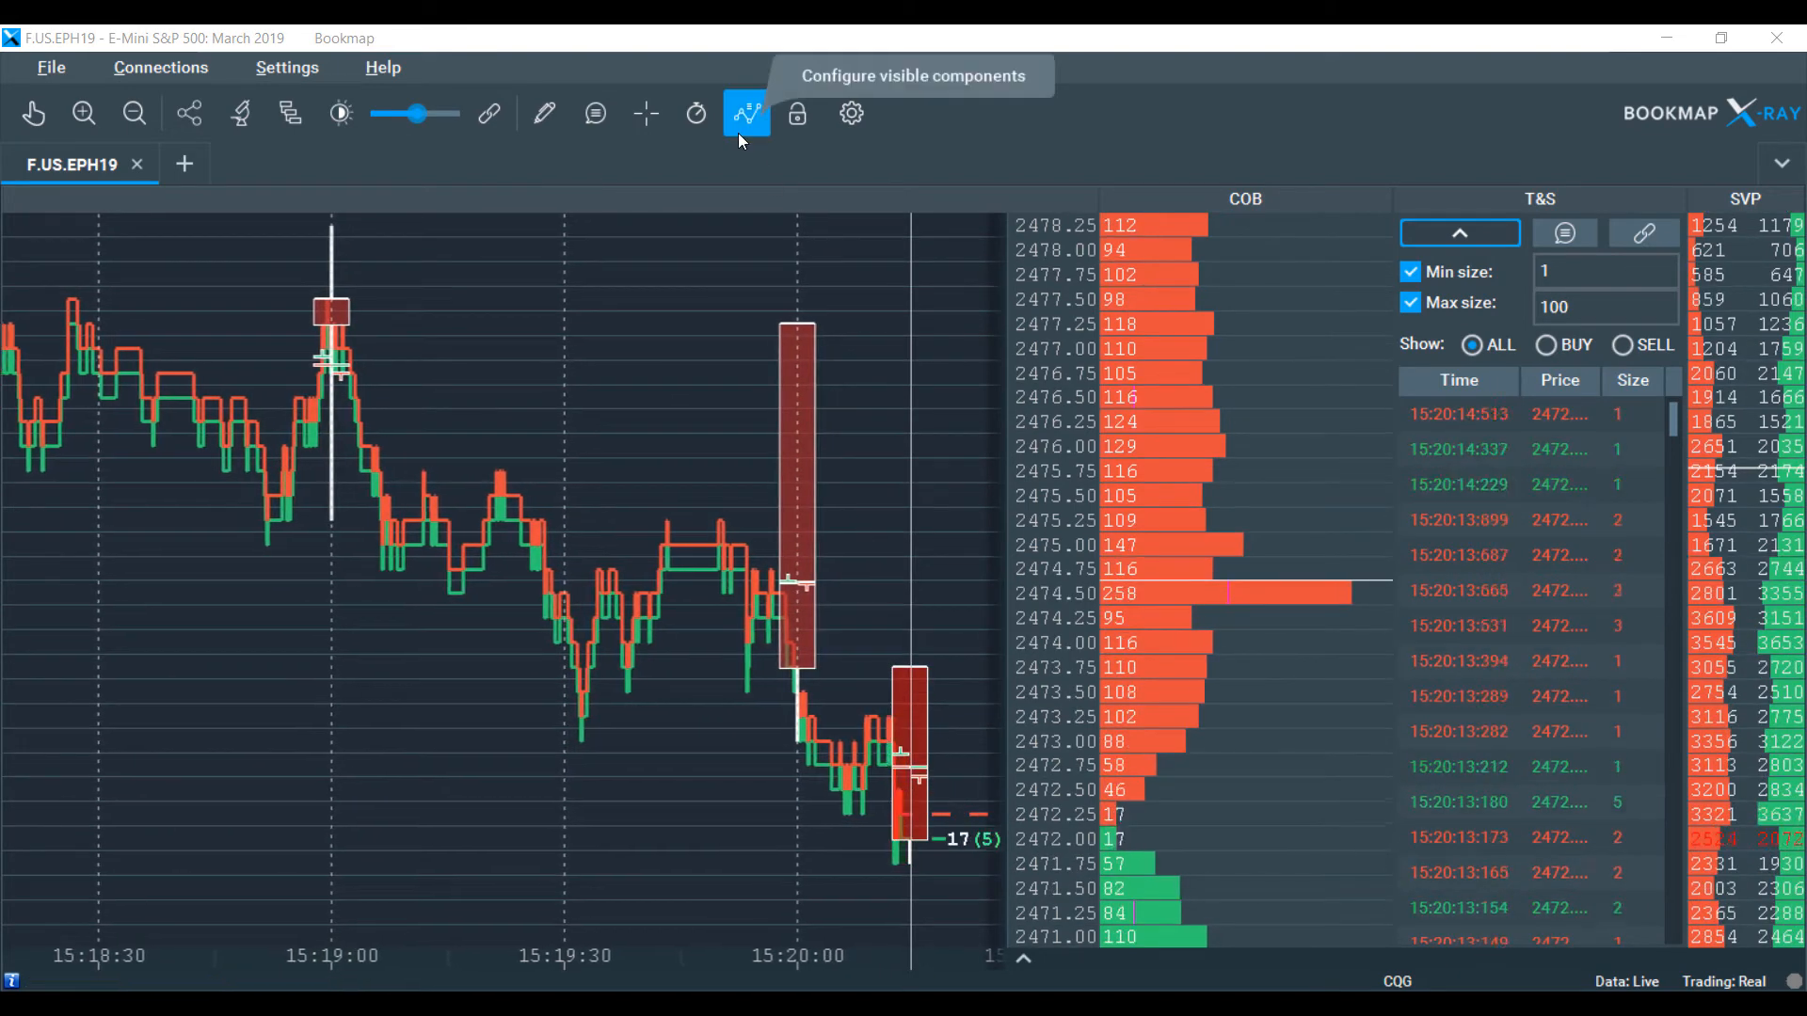
Turn on Volume Dots from the visible chart components list.
click(745, 113)
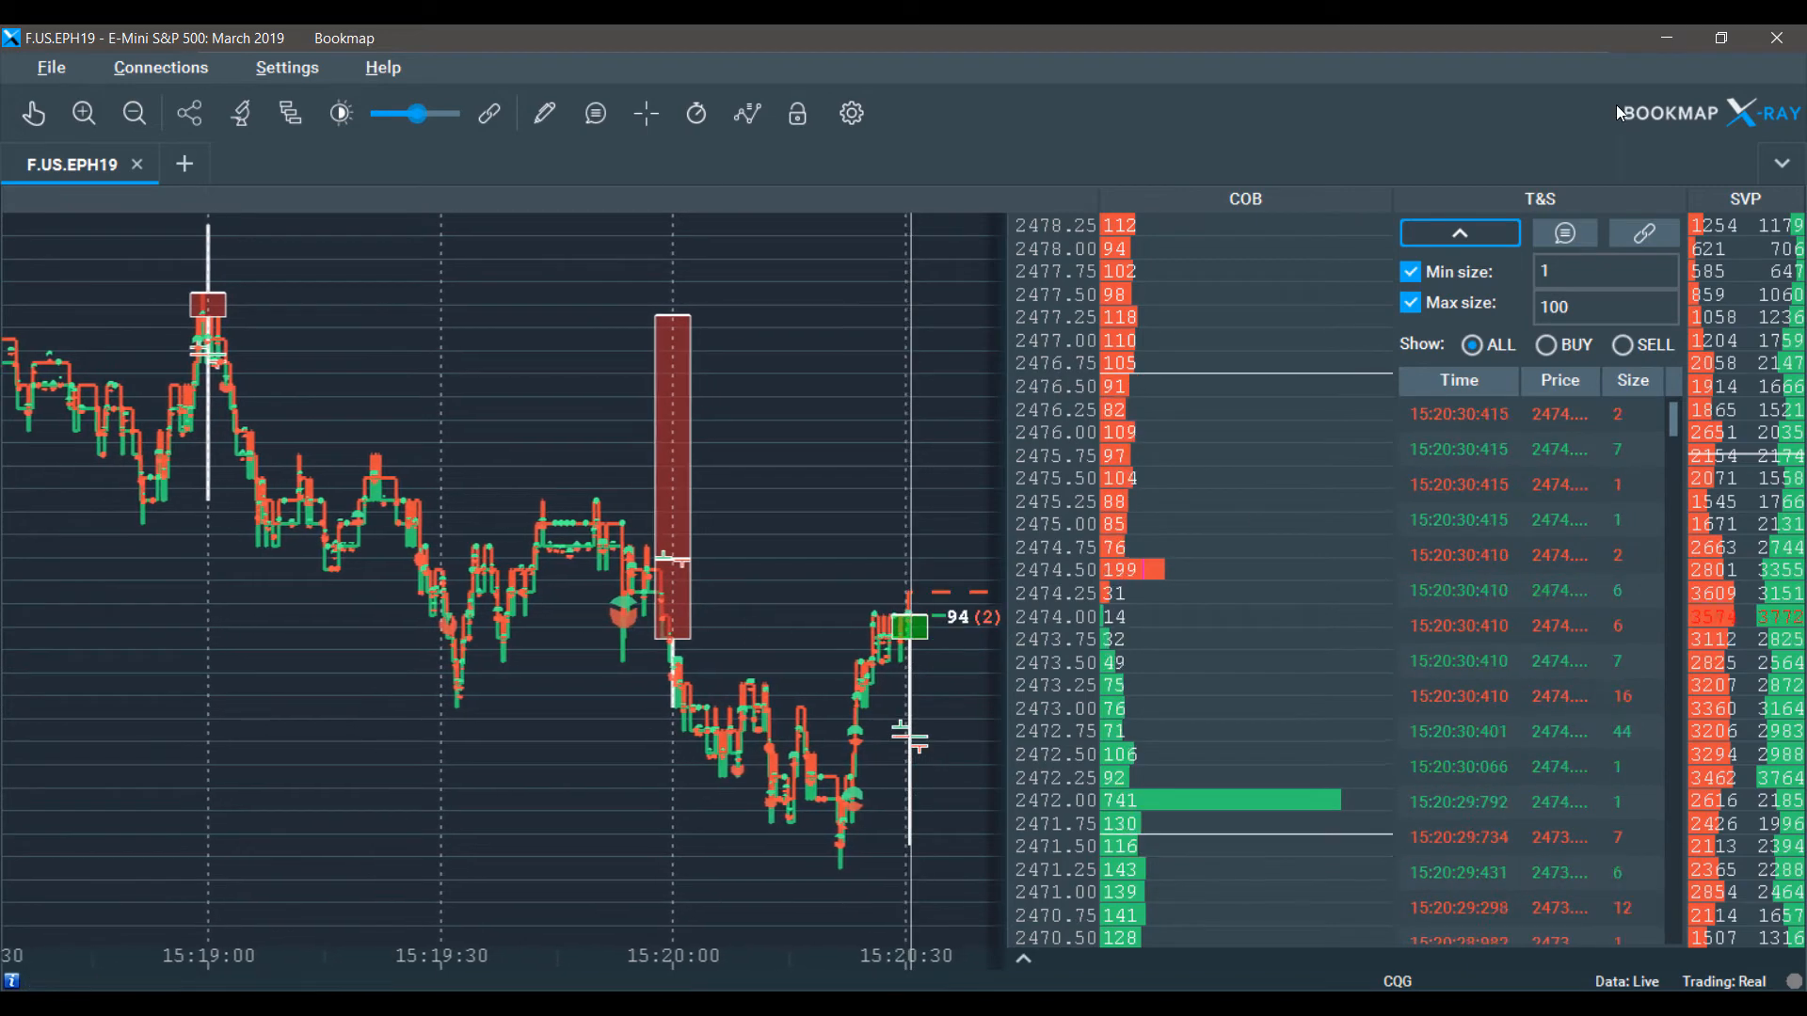
mouse_move(1772, 205)
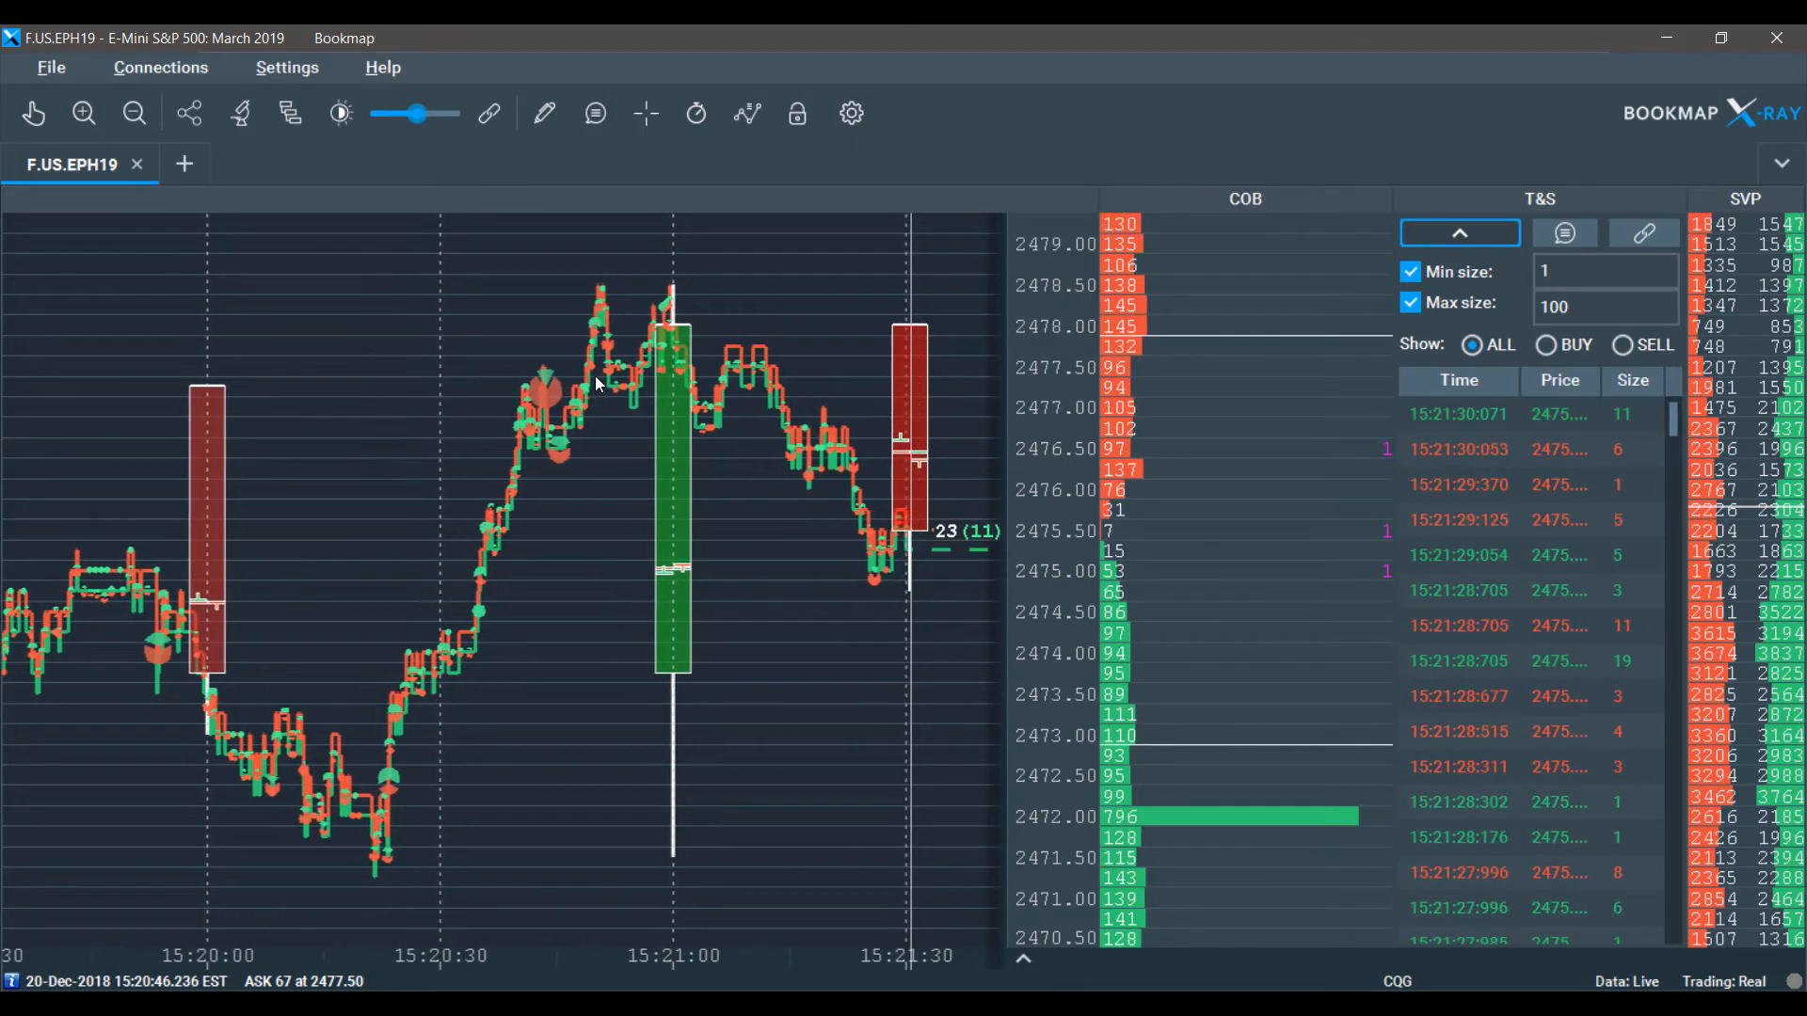
click(746, 113)
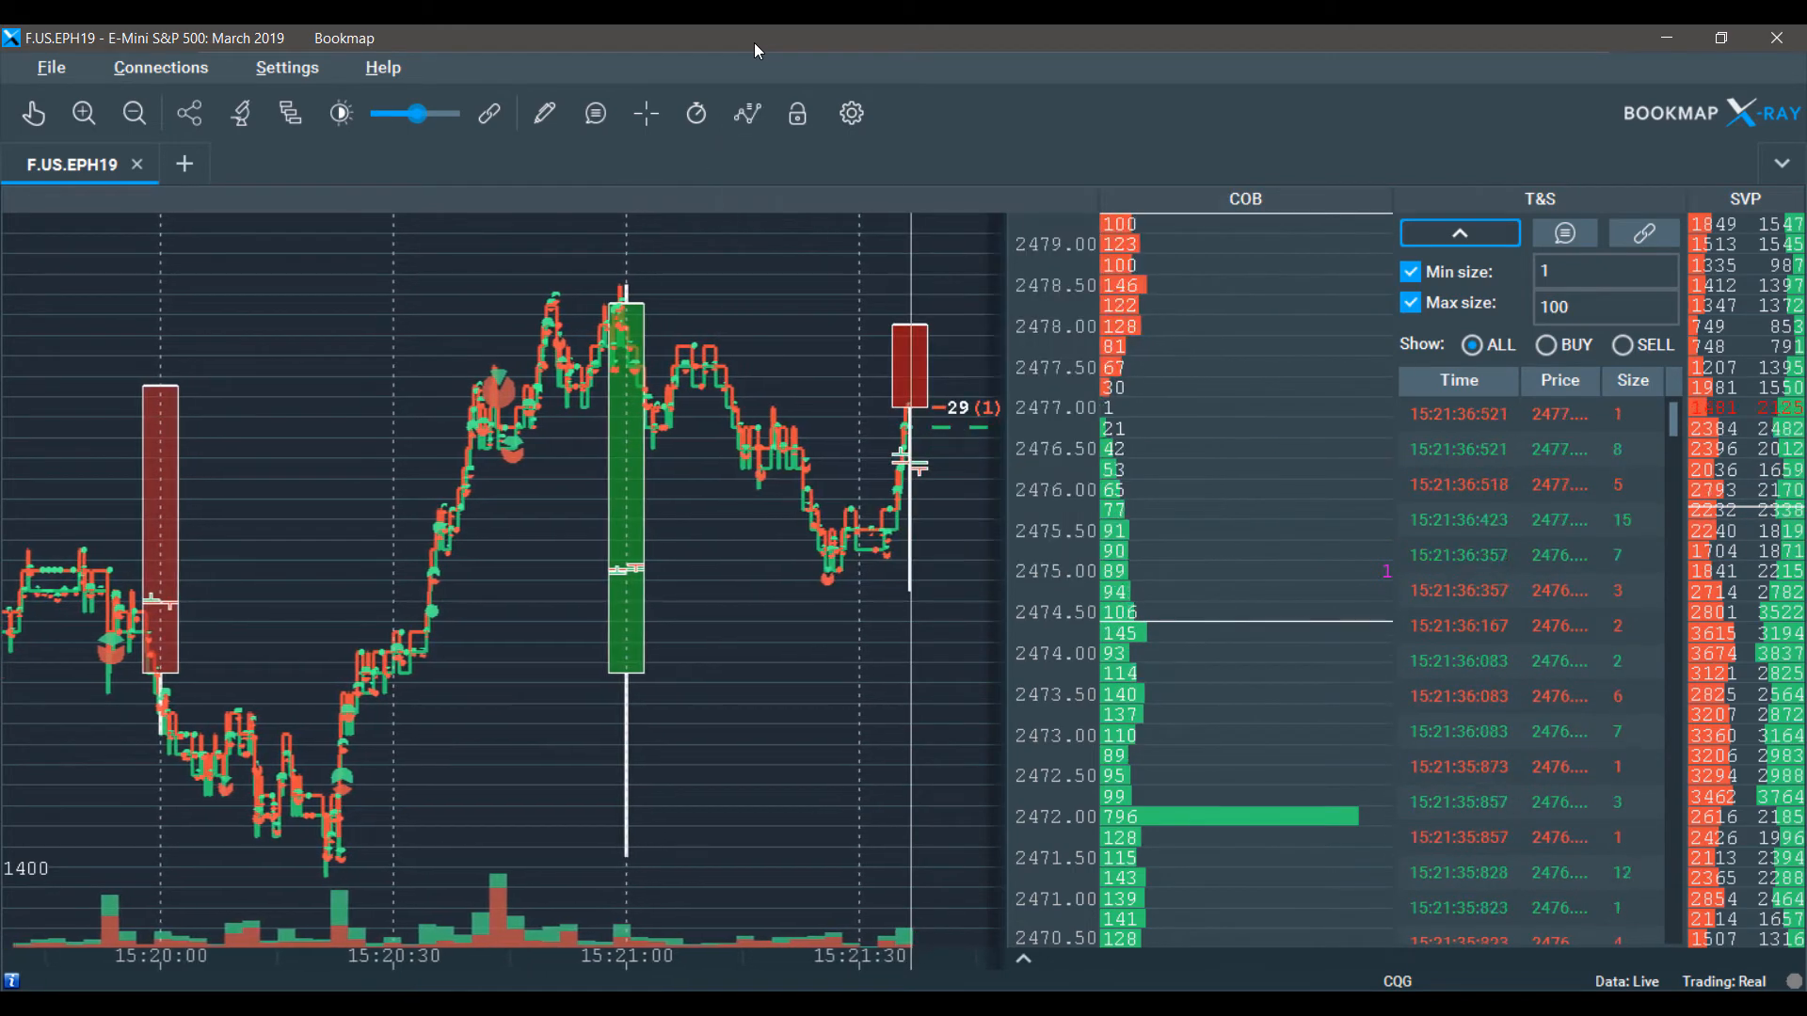
Enable Volume Bars beneath the chart and reopen the visible components list.
click(694, 113)
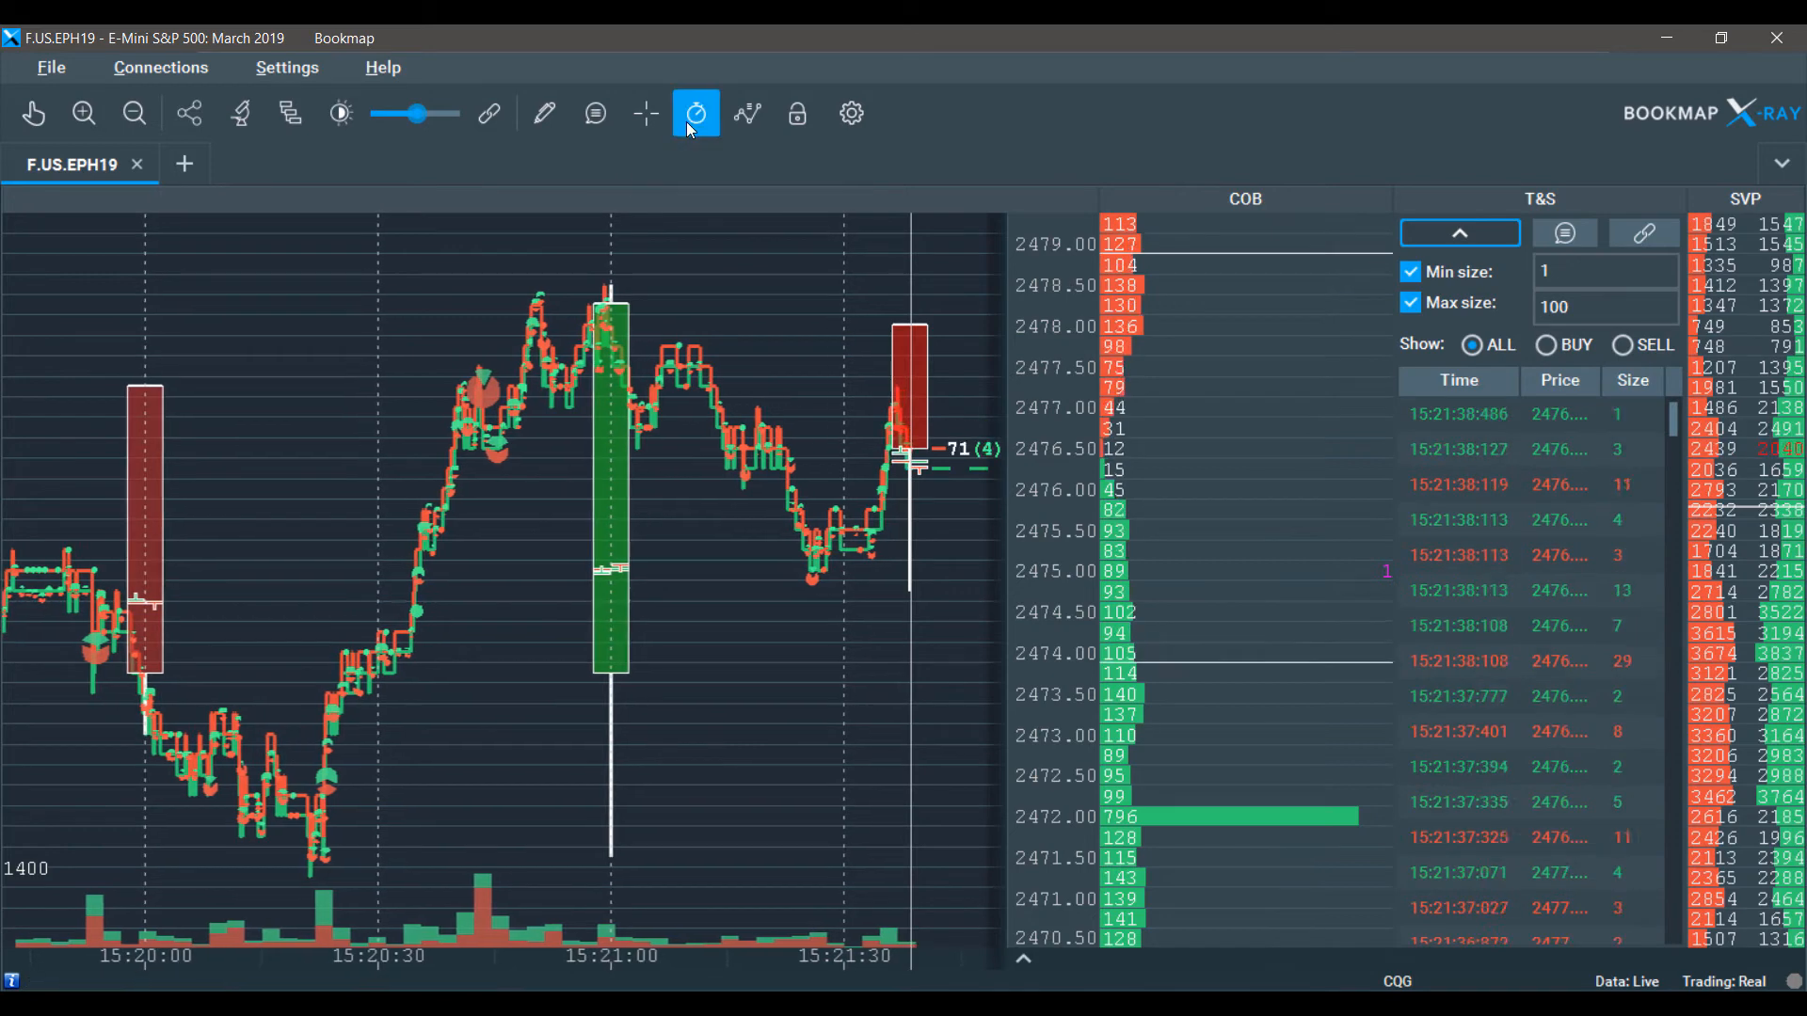
click(697, 113)
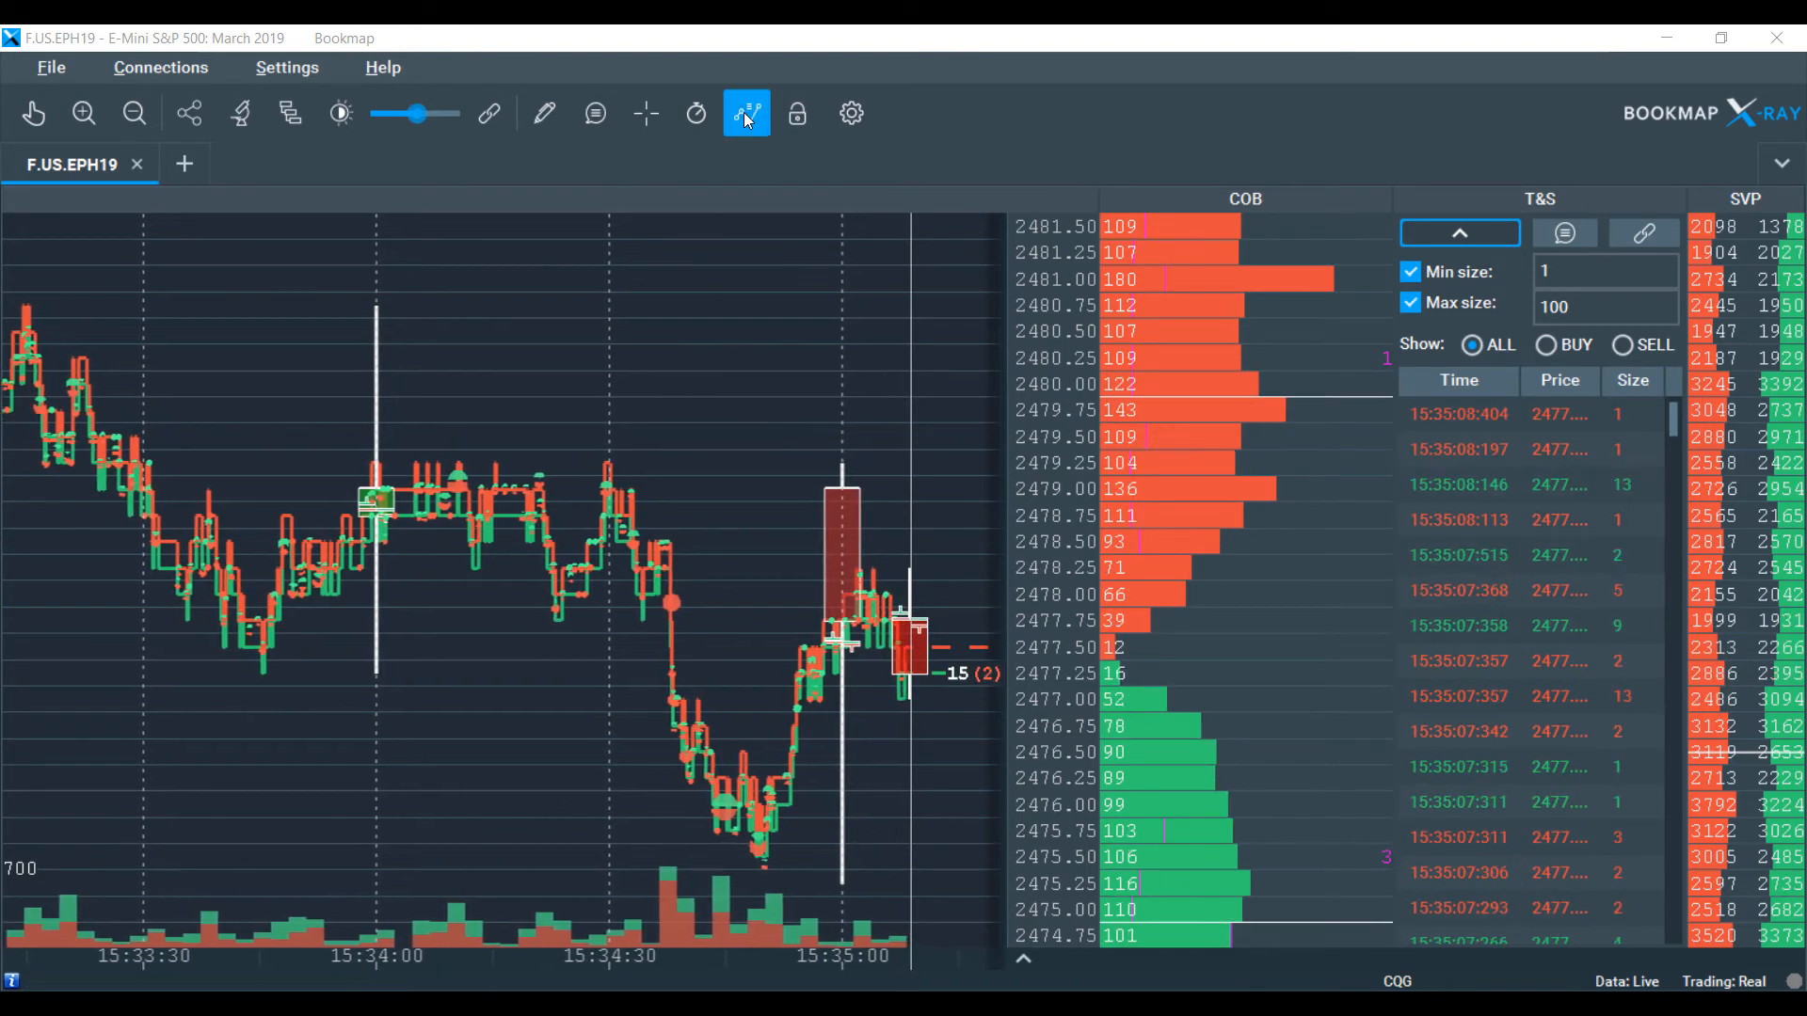
click(744, 113)
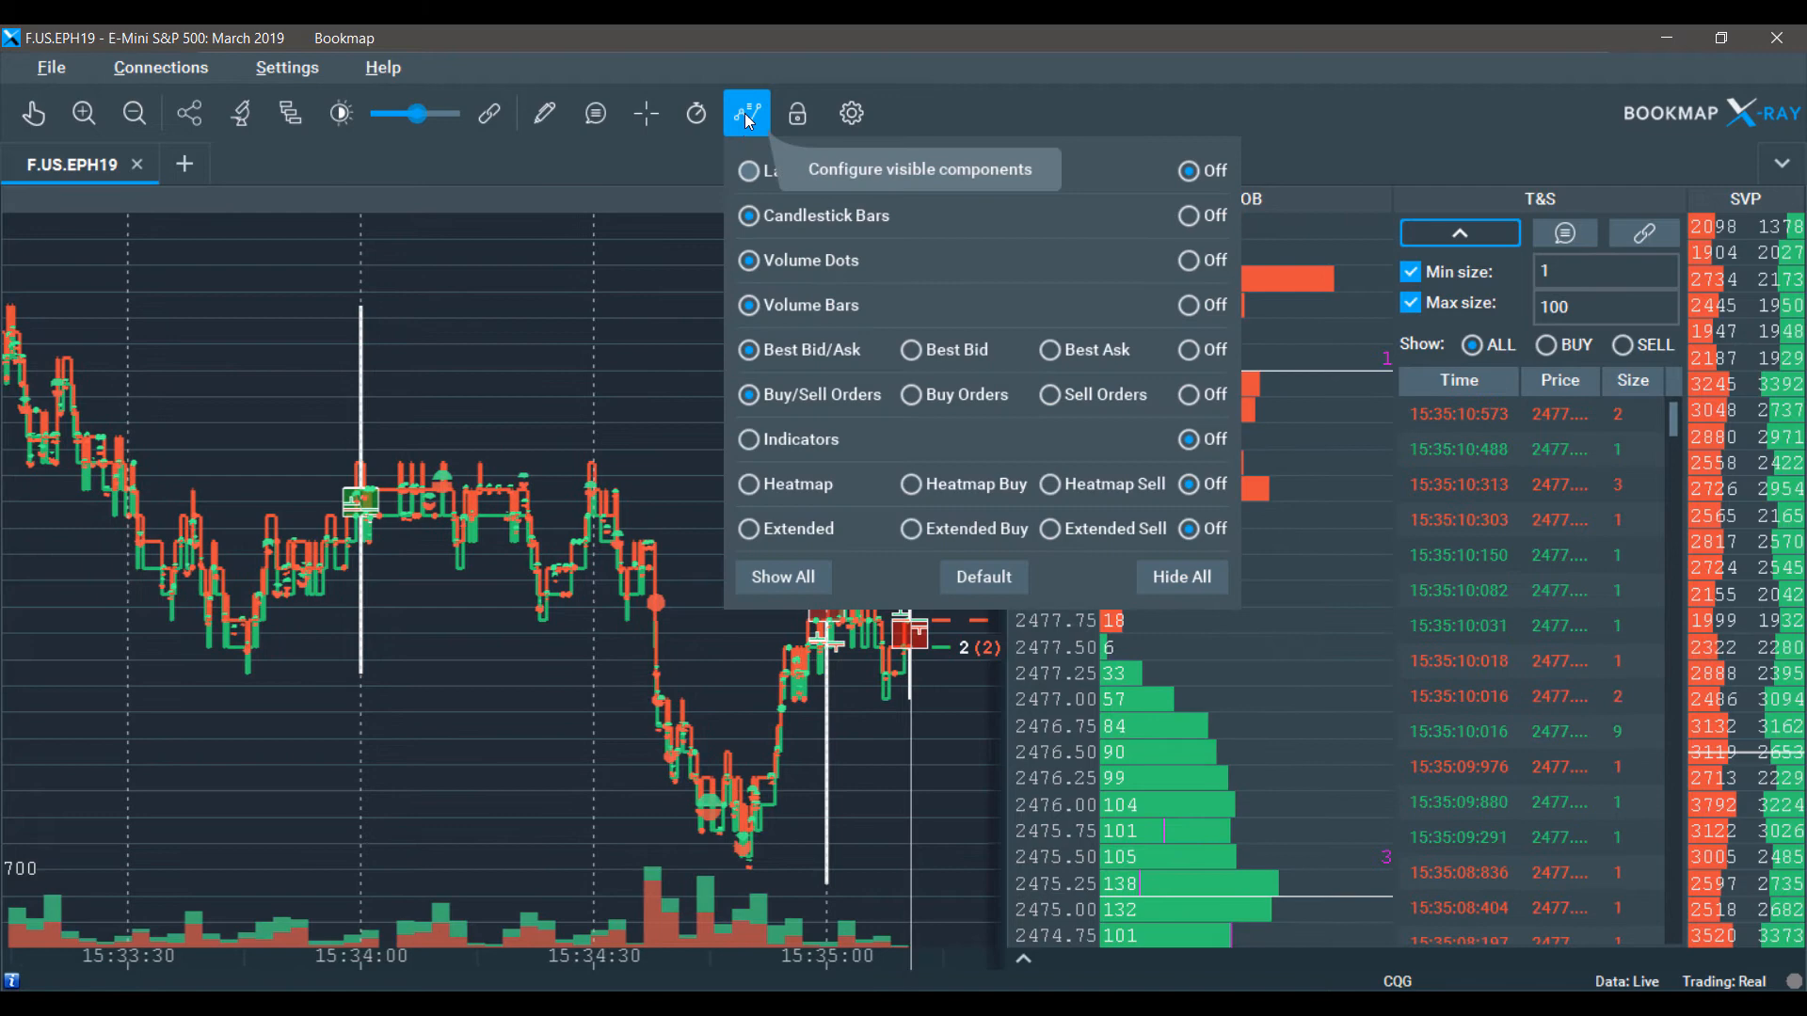